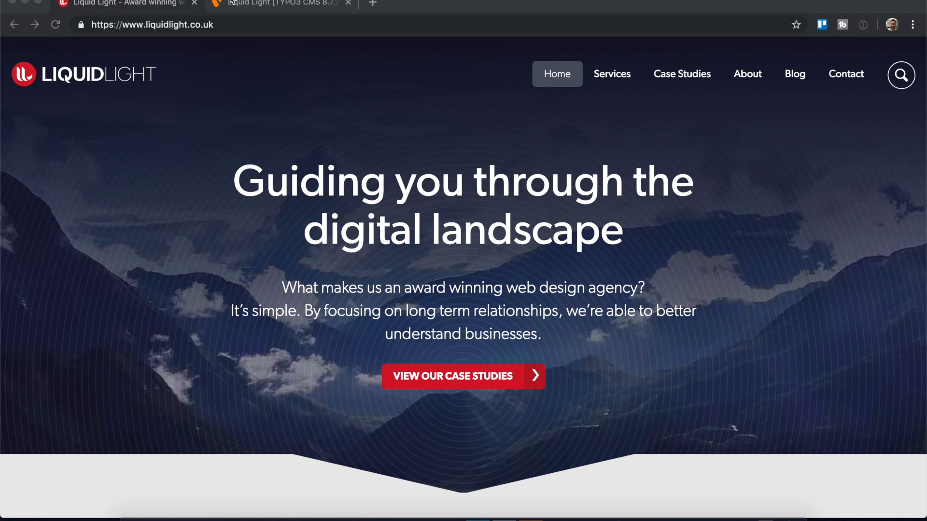
Switch to the TYPO3 backend tab to see the page tree under Resources.
{"action": "left_click", "coordinate": [278, 3]}
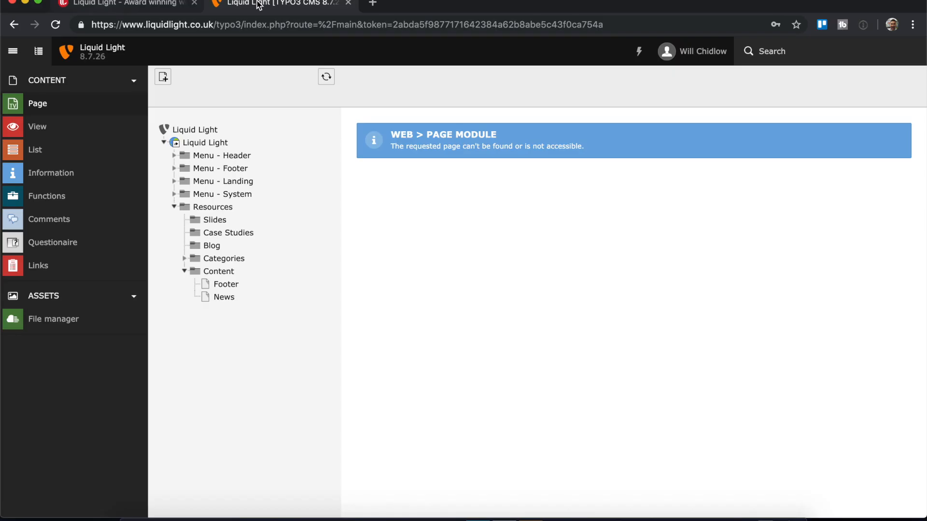
{"action": "mouse_move", "coordinate": [278, 4]}
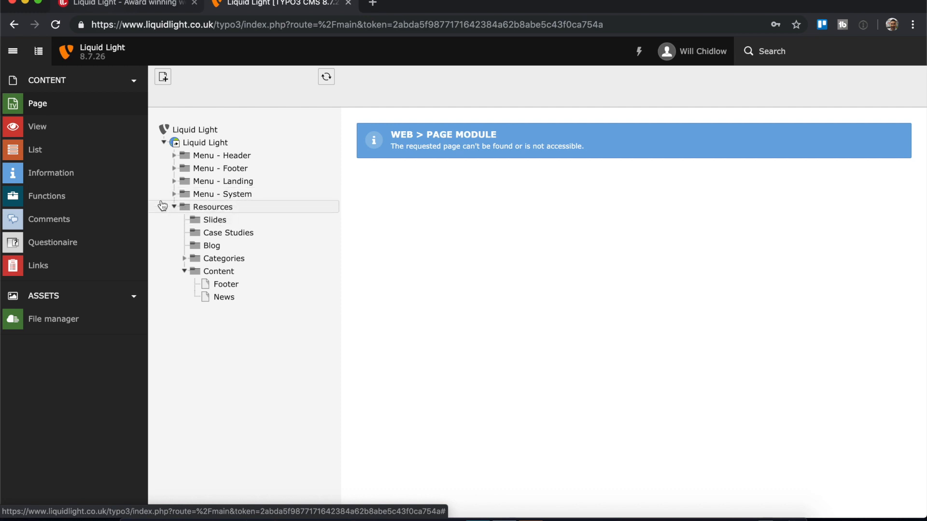
{"action": "mouse_move", "coordinate": [214, 220]}
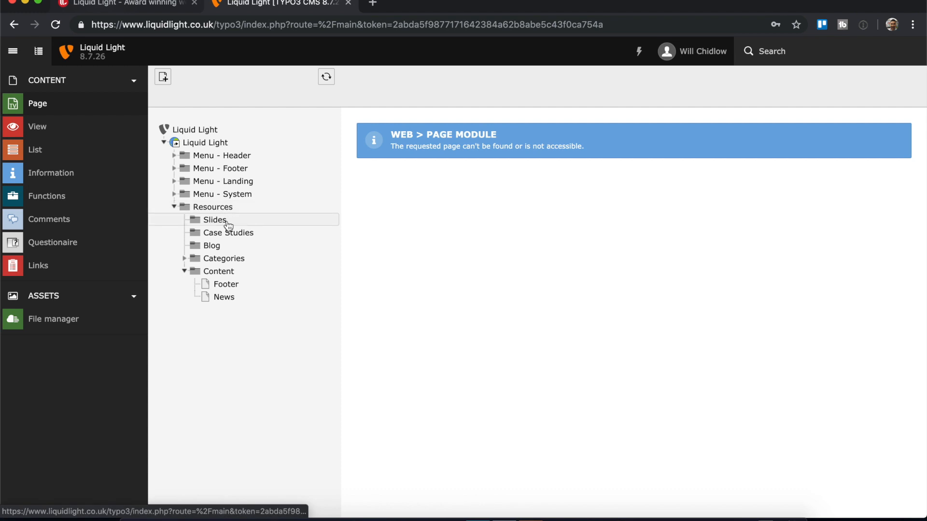
{"action": "mouse_move", "coordinate": [229, 245]}
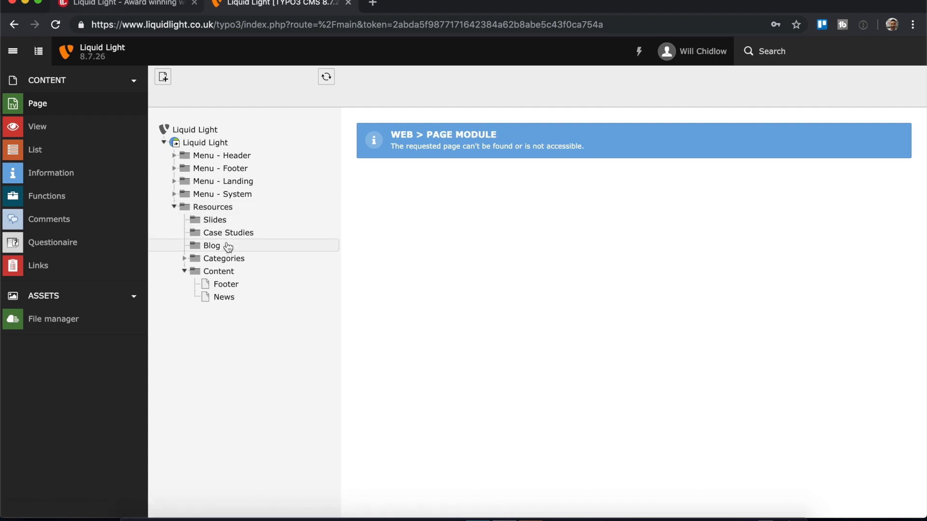
{"action": "mouse_move", "coordinate": [214, 220]}
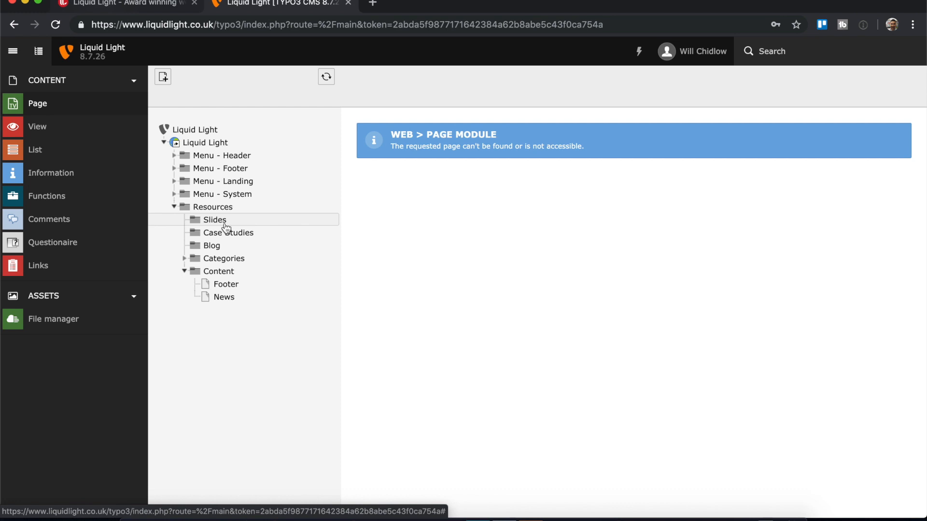
{"action": "mouse_move", "coordinate": [211, 248]}
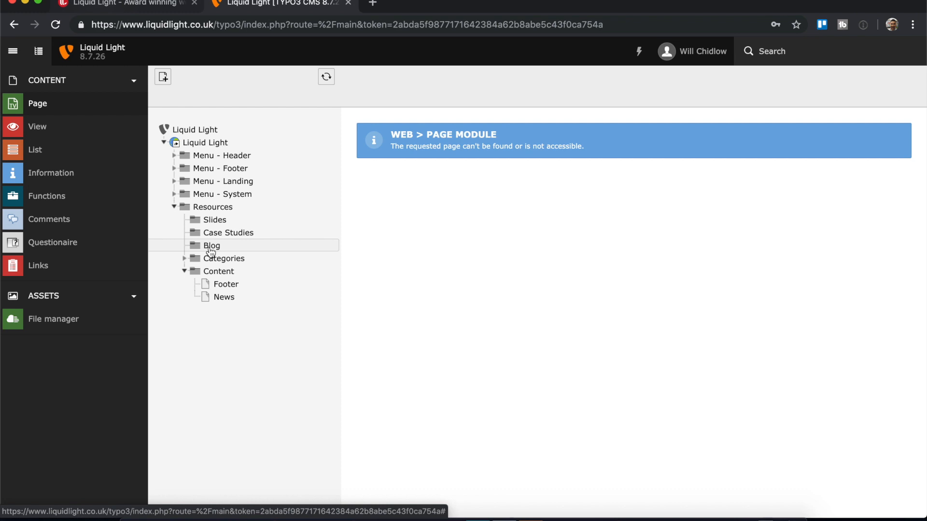
{"action": "mouse_move", "coordinate": [211, 248]}
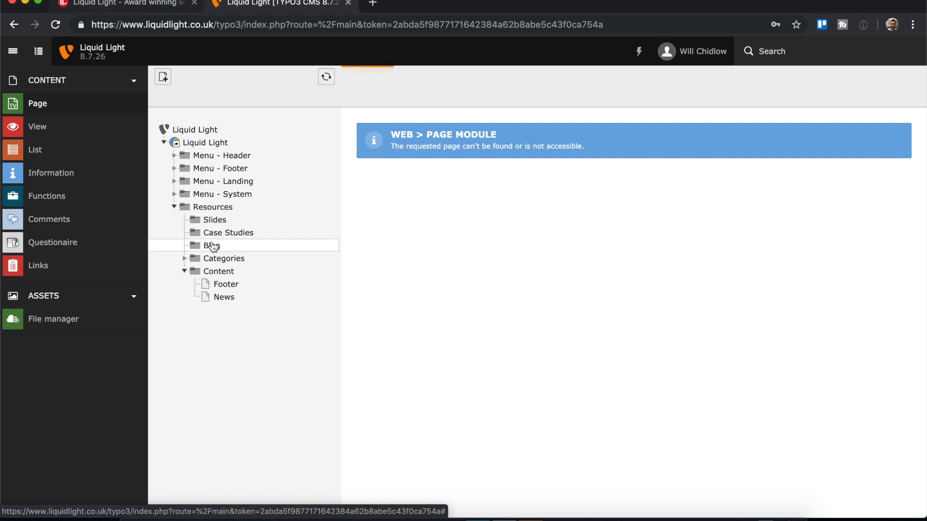
Open the Blog folder under Resources, a sysfolder that stores records.
{"action": "left_click", "coordinate": [213, 246]}
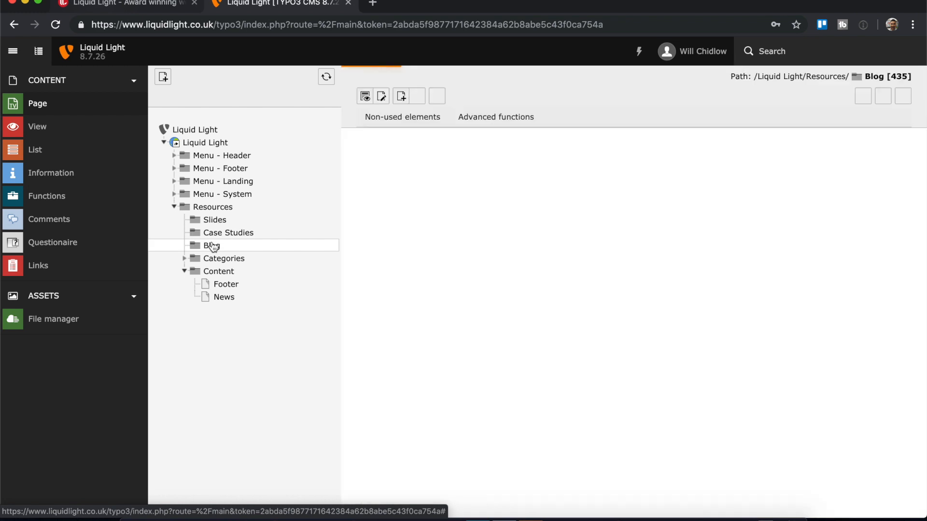
{"action": "left_click", "coordinate": [211, 246]}
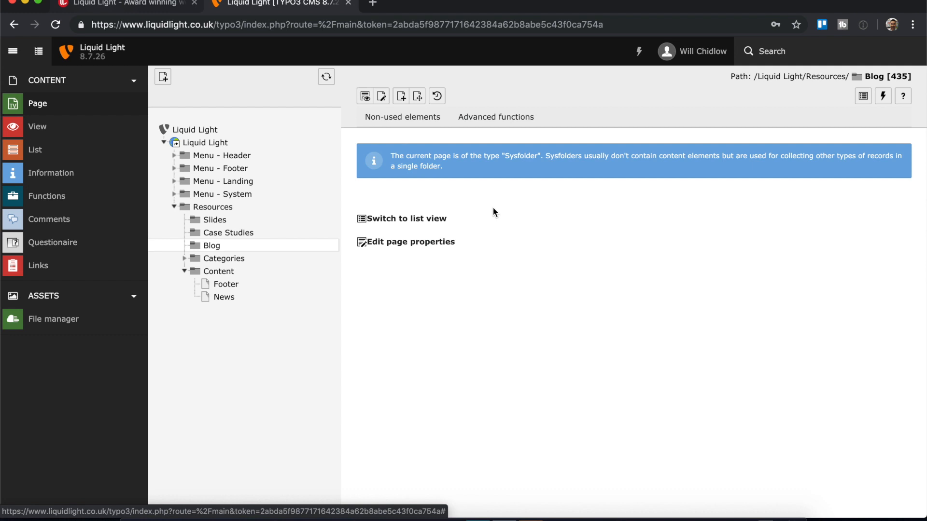
{"action": "mouse_move", "coordinate": [189, 120]}
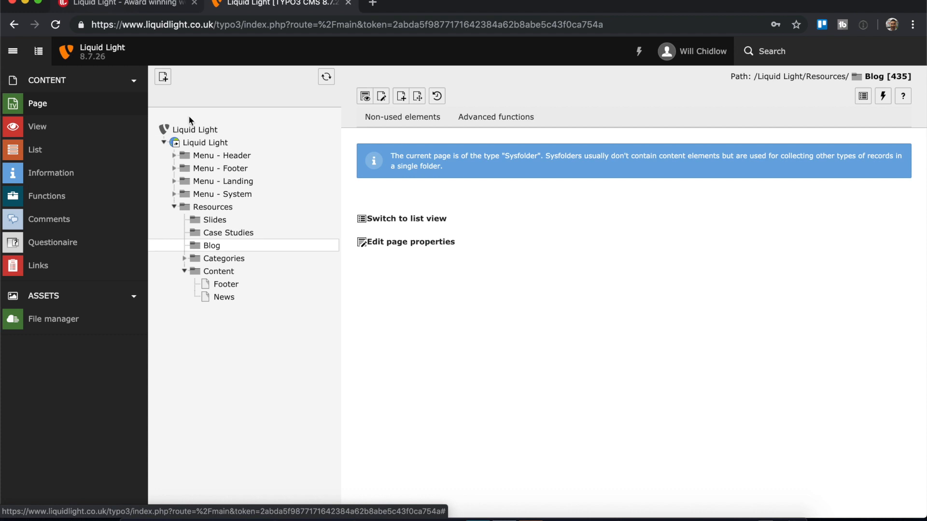
{"action": "mouse_move", "coordinate": [401, 218]}
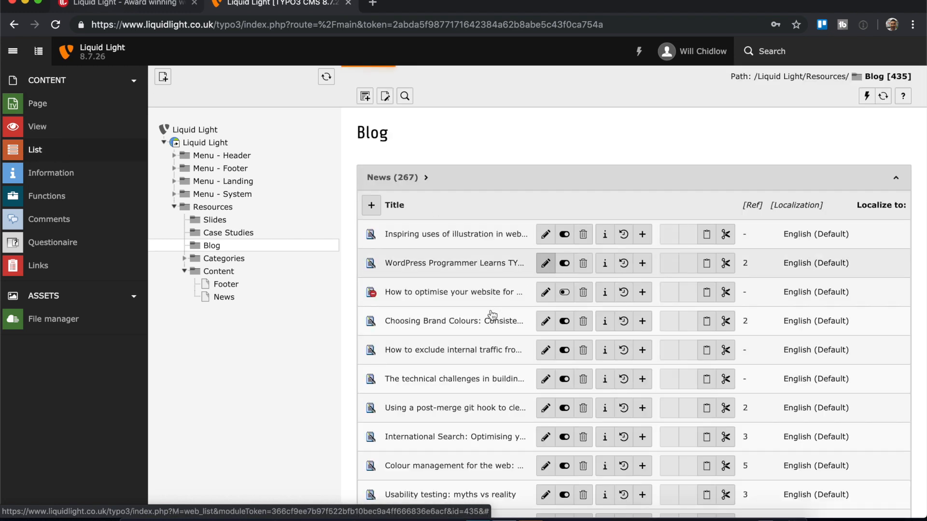
List the Blog folder's records and scroll through its 267 News entries.
{"action": "scroll", "scroll_direction": "down", "scroll_amount": 3}
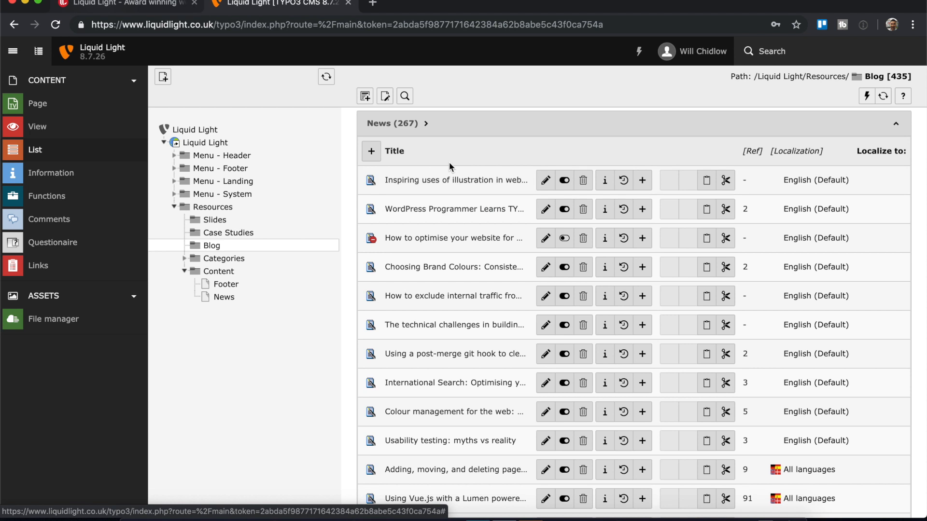
{"action": "mouse_move", "coordinate": [448, 184]}
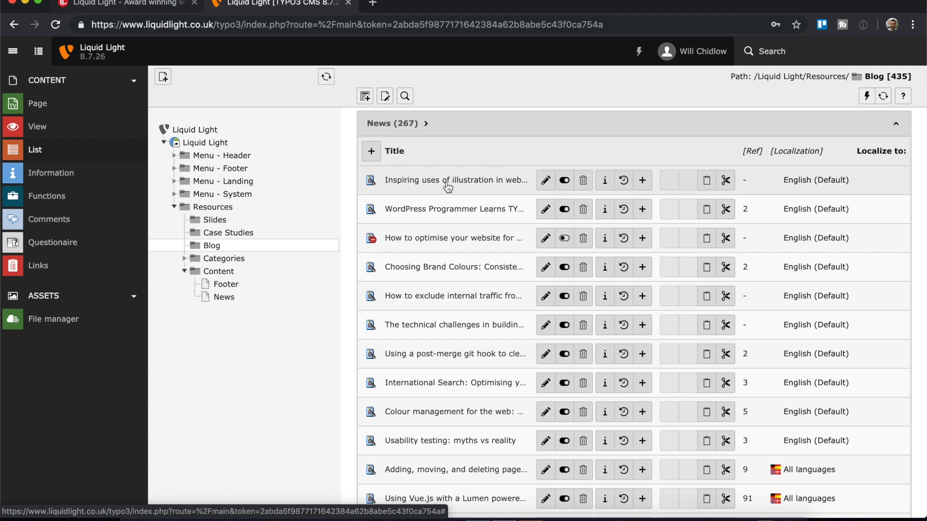
{"action": "scroll", "scroll_direction": "down", "scroll_amount": 3}
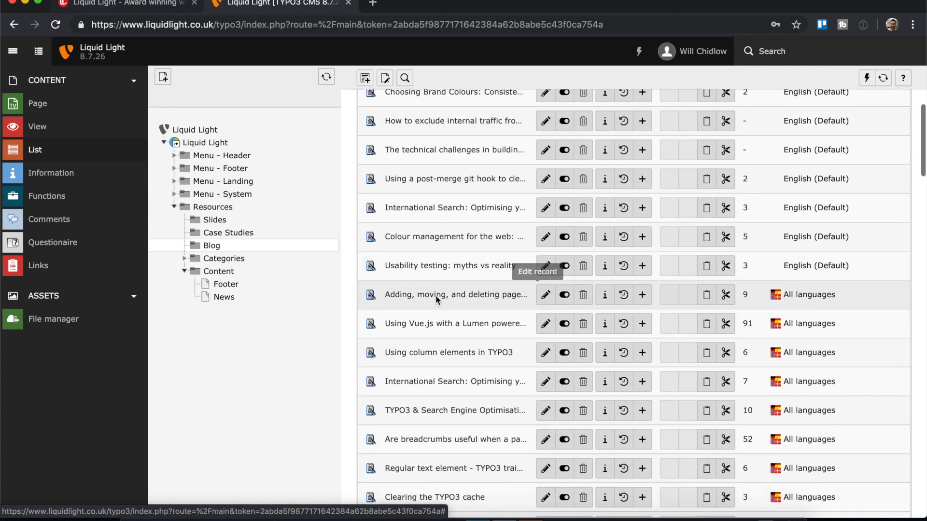
{"action": "scroll", "scroll_direction": "down", "scroll_amount": 3}
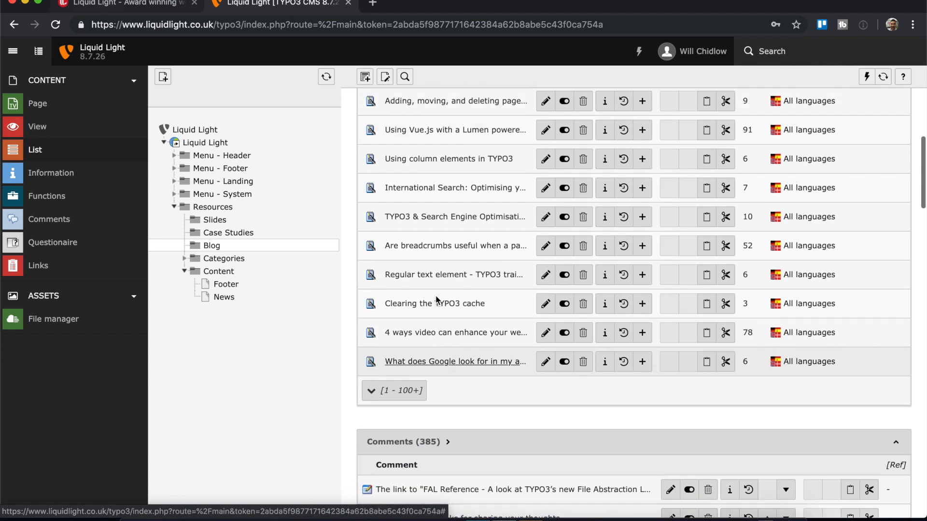
{"action": "left_click", "coordinate": [211, 245]}
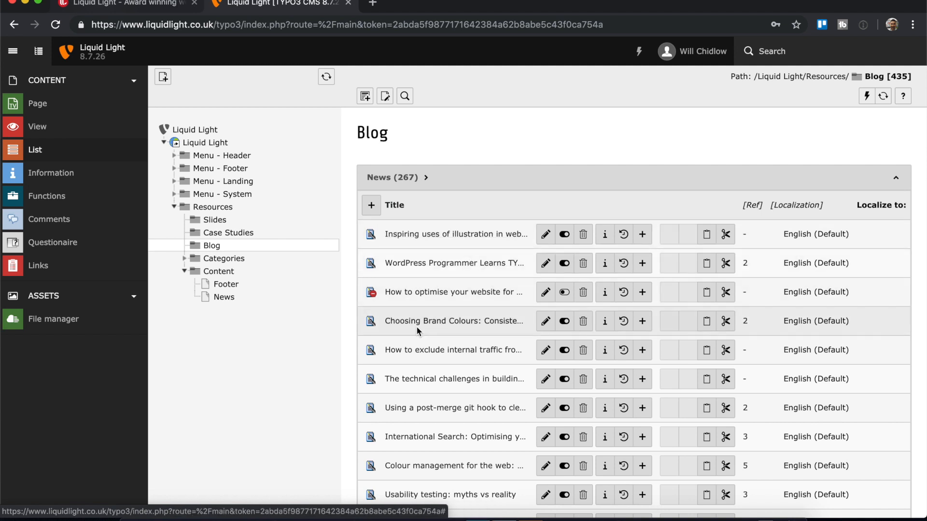
{"action": "mouse_move", "coordinate": [419, 329]}
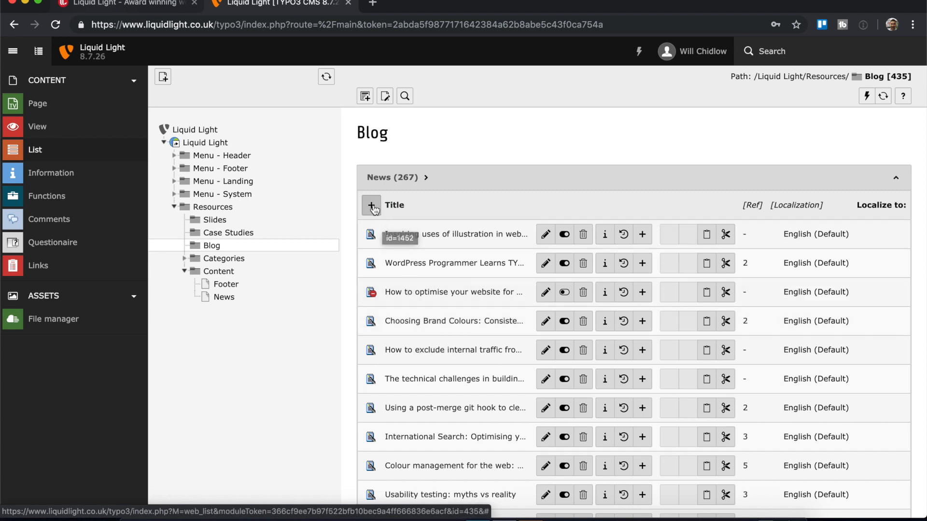
{"action": "mouse_move", "coordinate": [371, 205]}
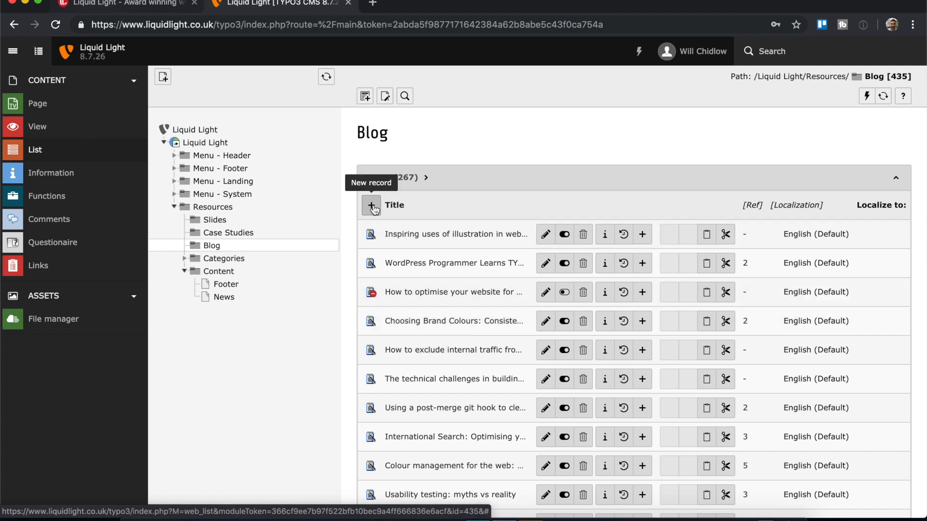
Open a blank 'Create new News' form for the Blog page.
{"action": "left_click", "coordinate": [371, 205]}
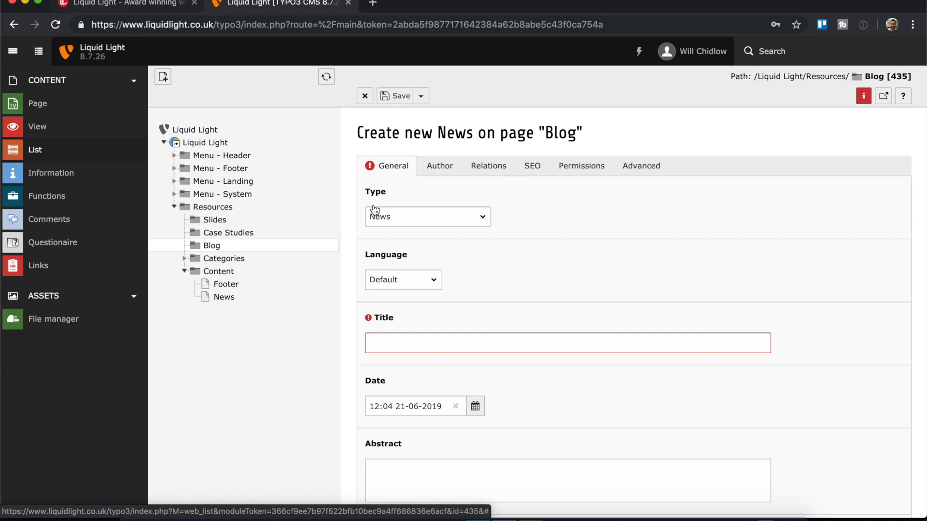
{"action": "mouse_move", "coordinate": [374, 210]}
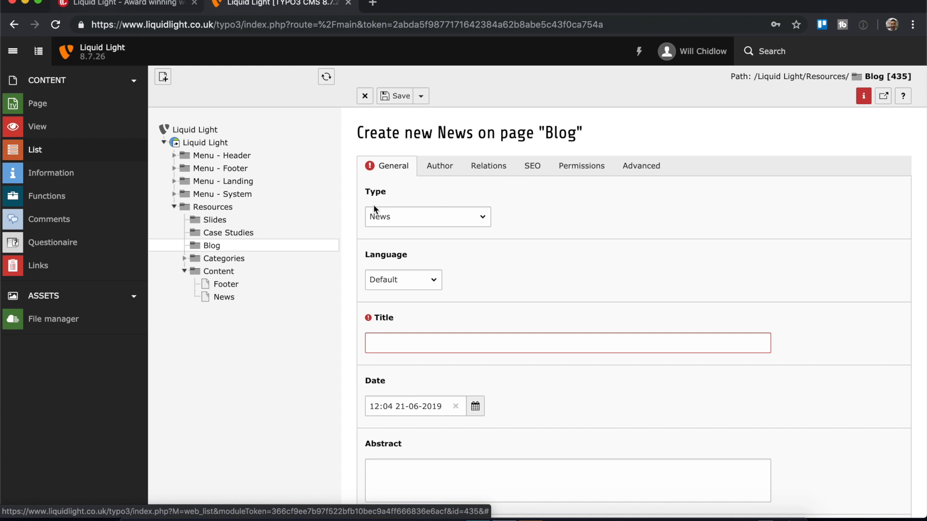
{"action": "scroll", "scroll_direction": "down", "scroll_amount": 3}
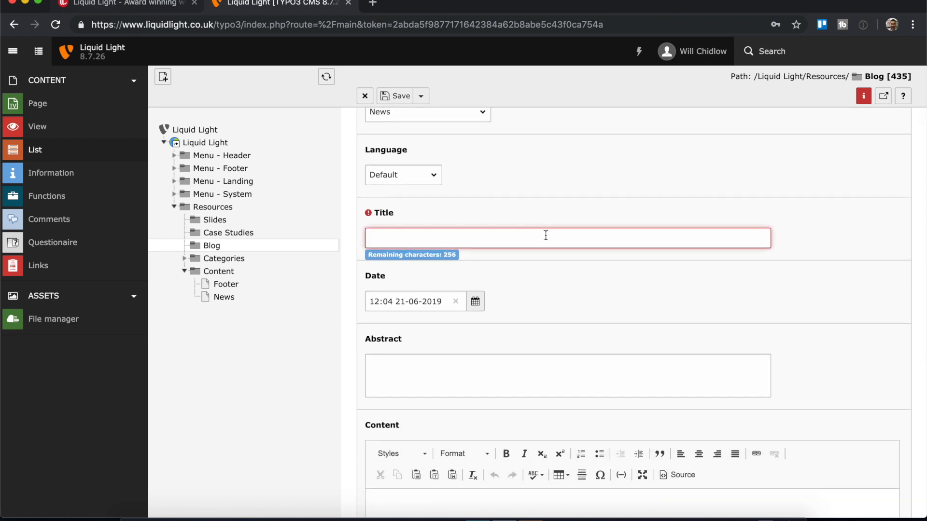
Title the new News record 'this is a blog post'.
{"action": "type", "text": "this i"}
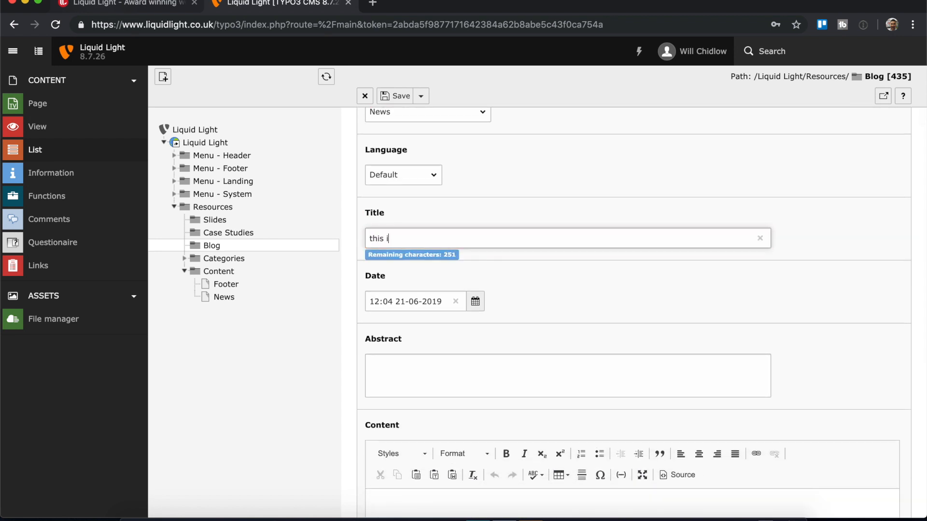
{"action": "type", "text": "s a blog pos"}
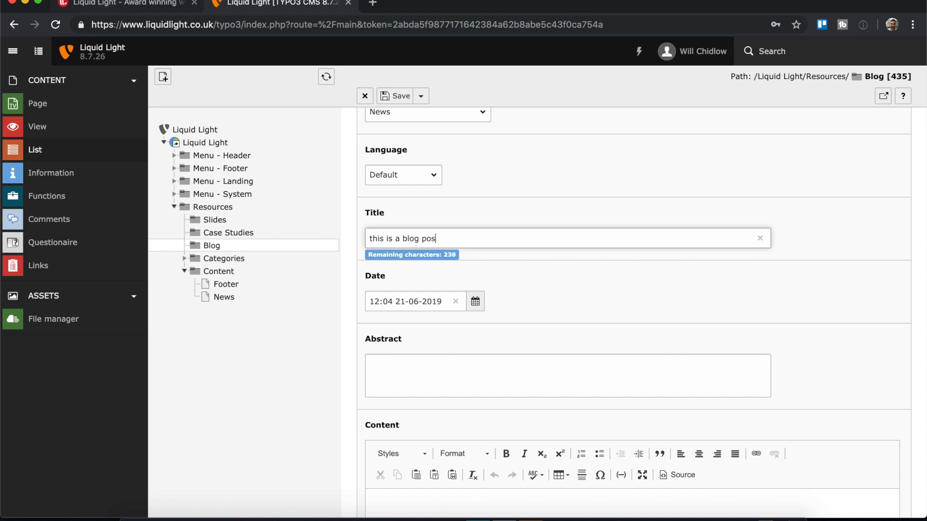
{"action": "type", "text": "t"}
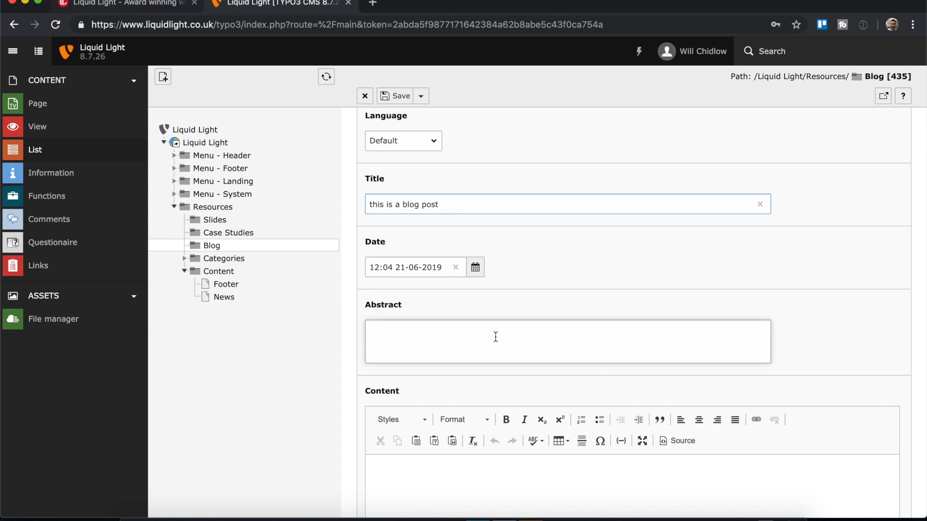
Enter the abstract 'this is an abstract for the blog post'.
{"action": "type", "text": "t"}
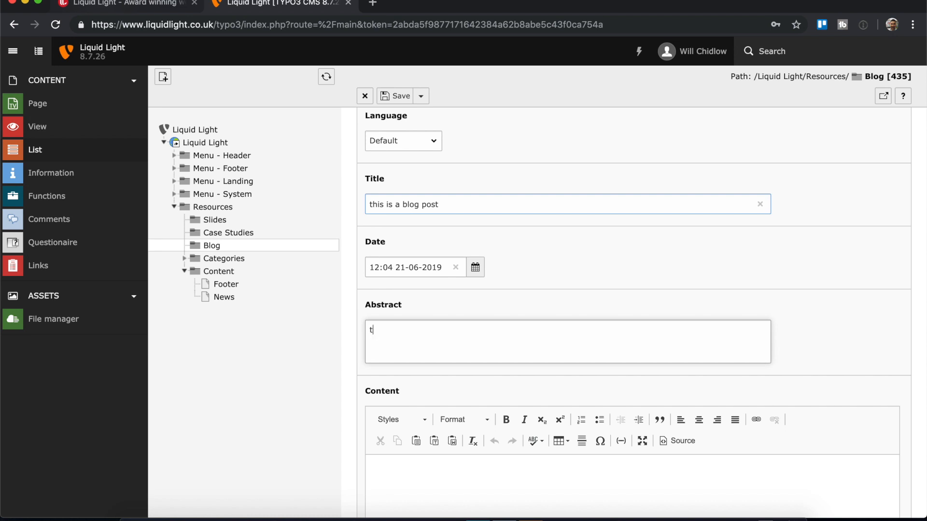
{"action": "type", "text": "his"}
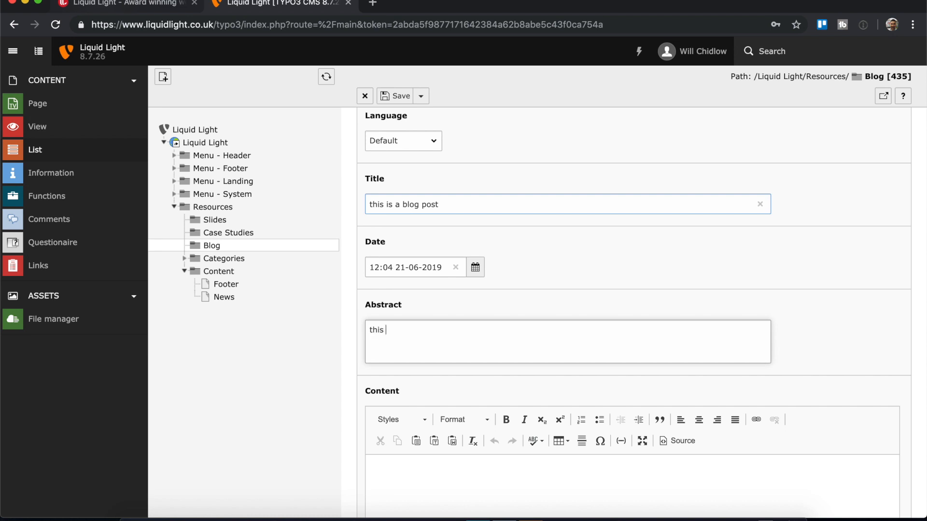
{"action": "type", "text": "is an ab"}
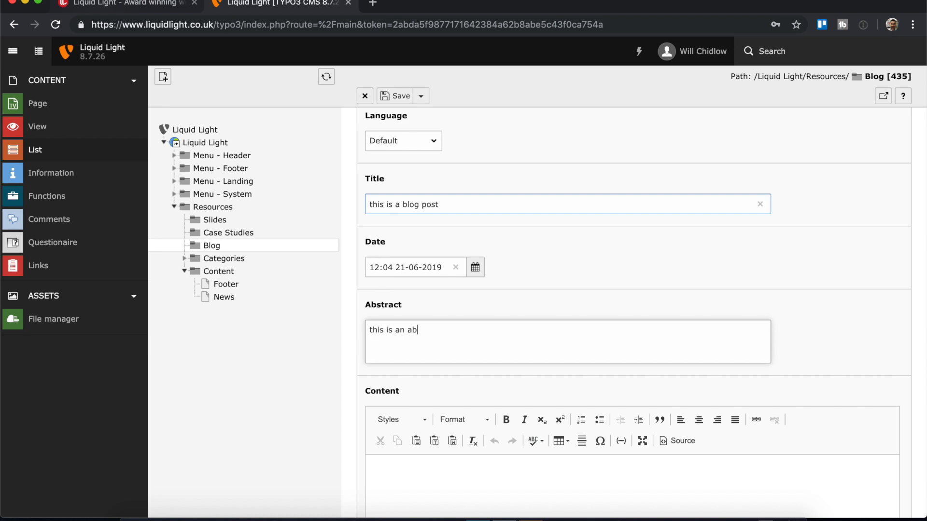
{"action": "type", "text": "stract fo"}
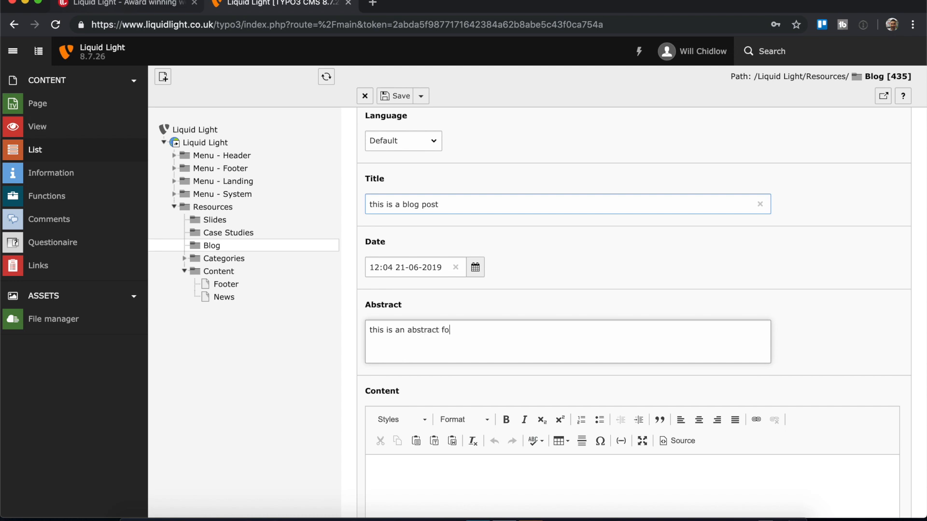
{"action": "type", "text": "r the blog po"}
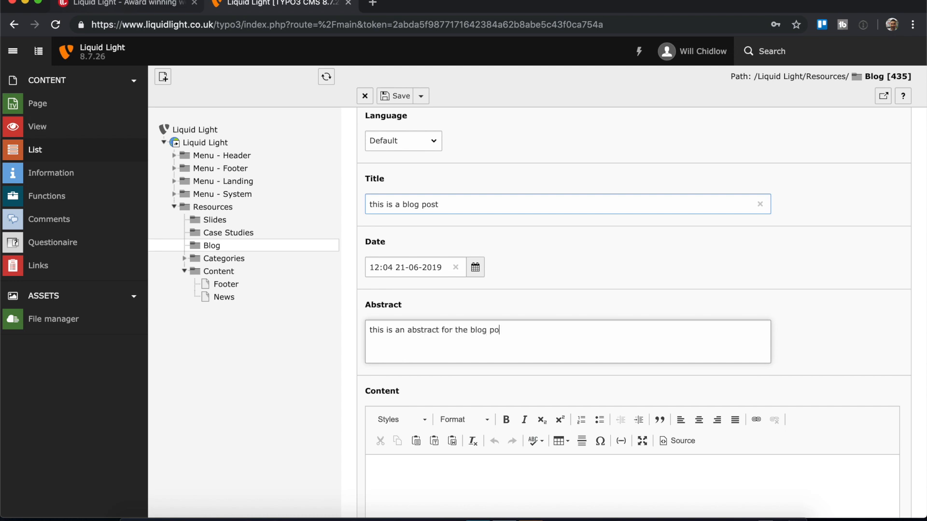
{"action": "scroll", "scroll_direction": "down", "scroll_amount": 3}
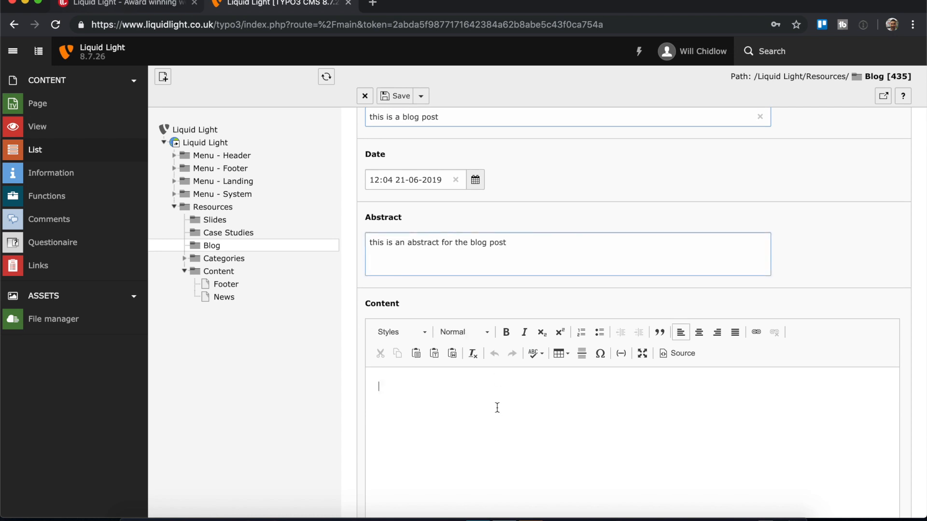
{"action": "mouse_move", "coordinate": [608, 307]}
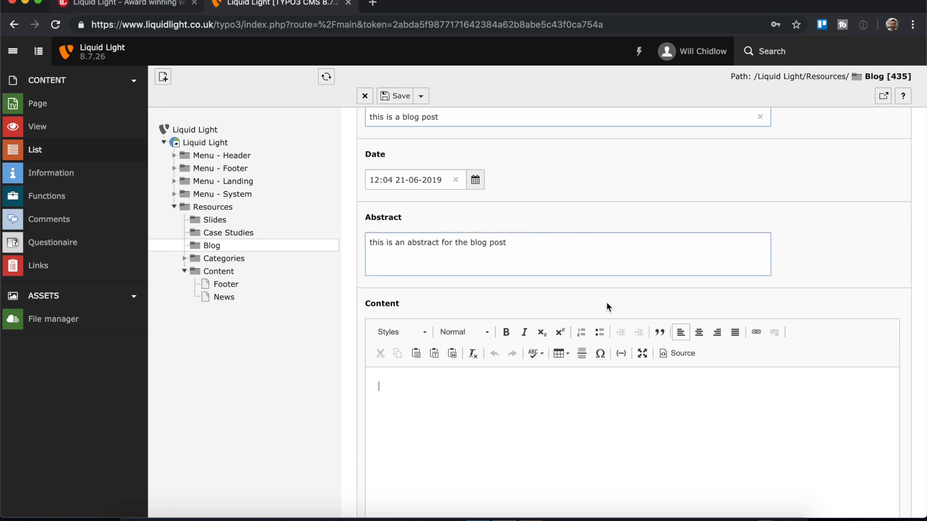
{"action": "mouse_move", "coordinate": [599, 353]}
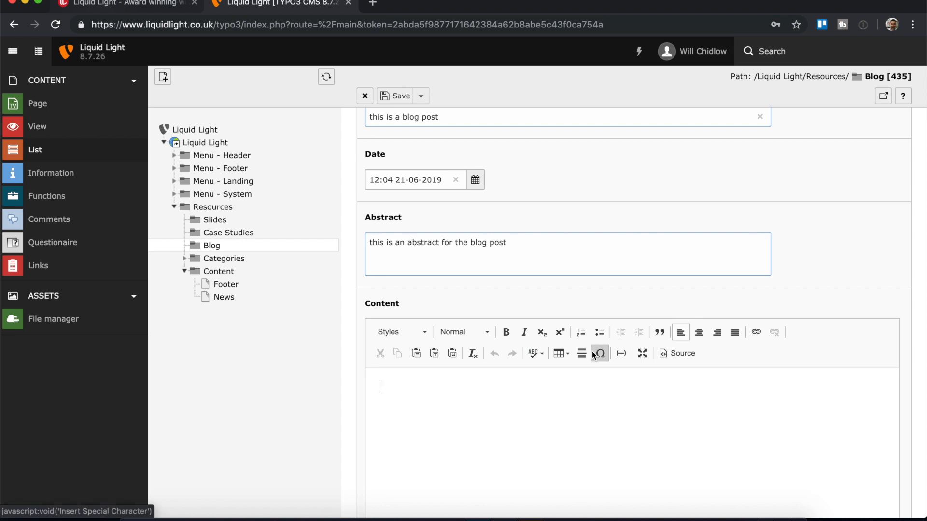
{"action": "mouse_move", "coordinate": [653, 442]}
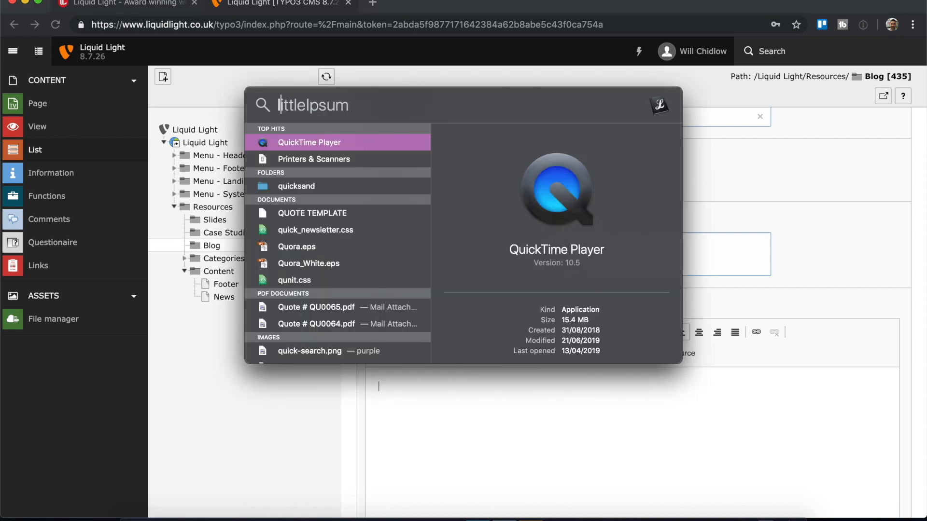
Paste three Littleipsum placeholder paragraphs into the Content editor and return to the top.
{"action": "key", "text": "Escape"}
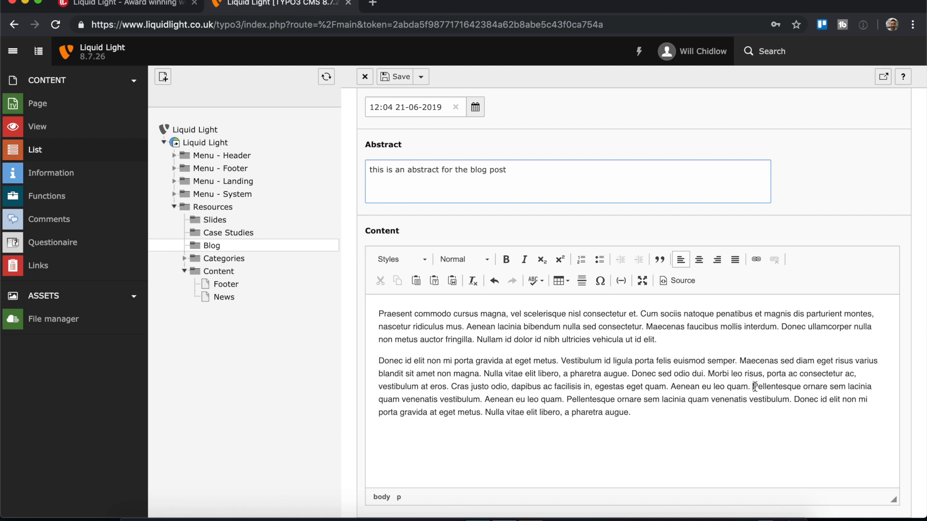
{"action": "scroll", "scroll_direction": "down", "scroll_amount": 3}
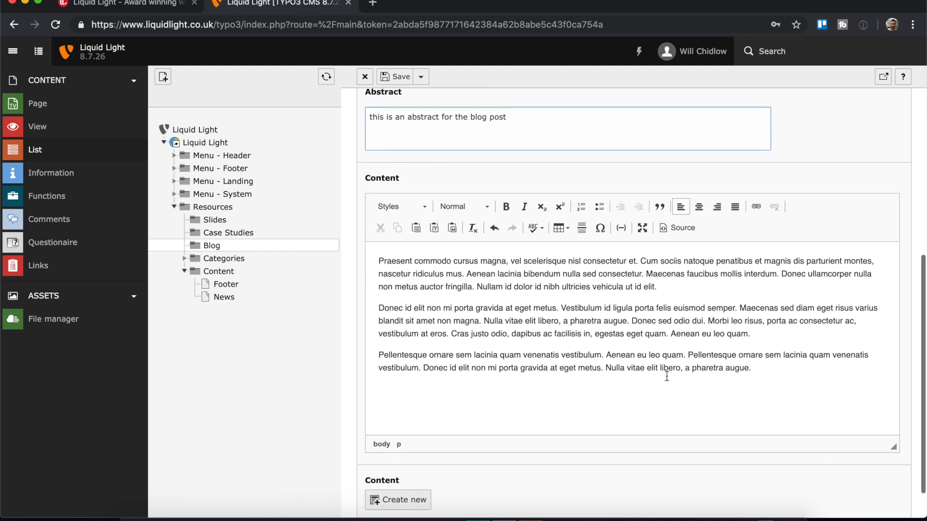
{"action": "scroll", "scroll_direction": "up", "scroll_amount": 3}
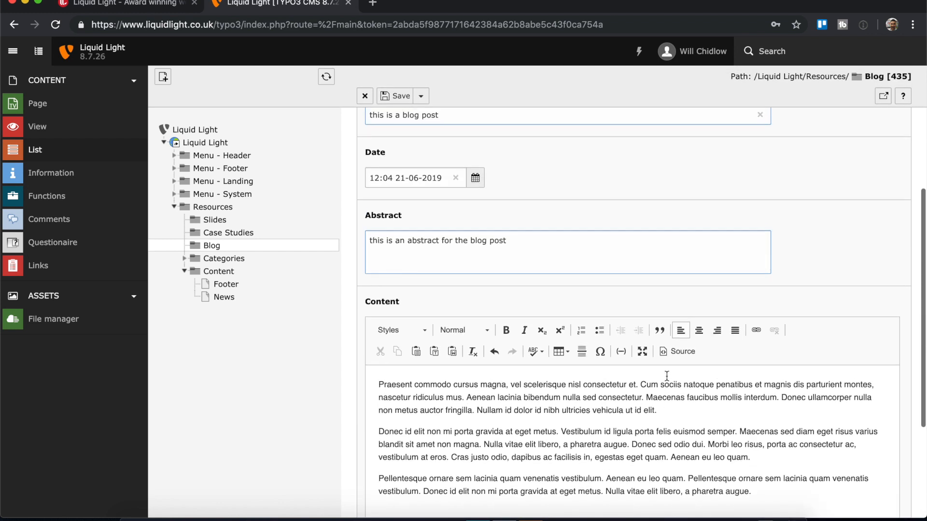
{"action": "scroll", "scroll_direction": "up", "scroll_amount": 3}
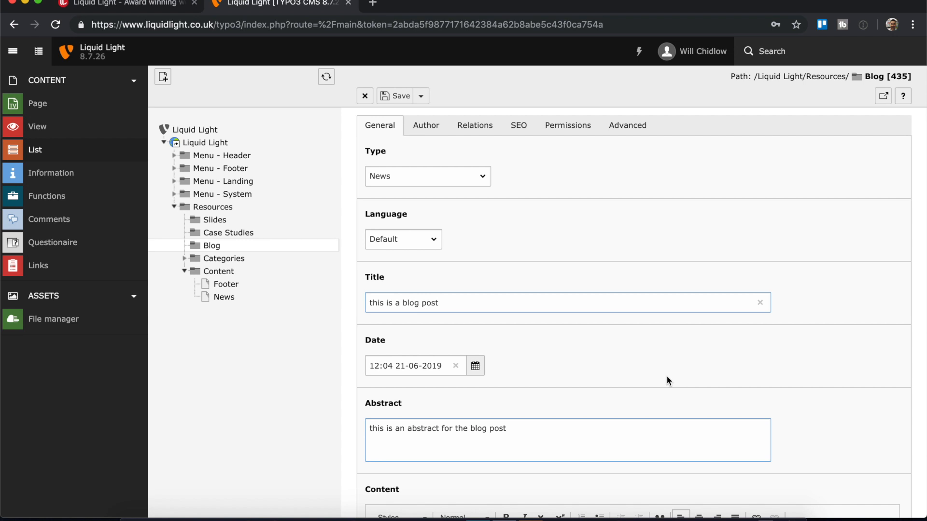
{"action": "mouse_move", "coordinate": [378, 139]}
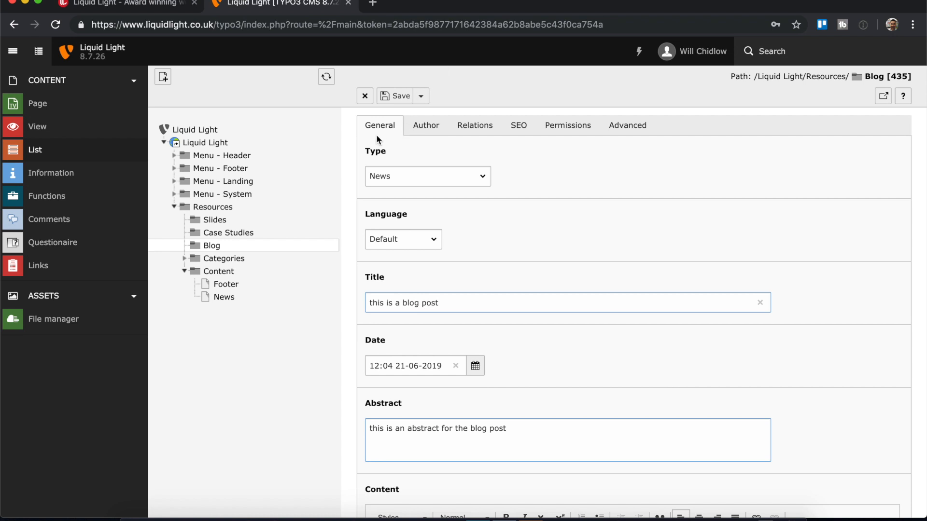
{"action": "mouse_move", "coordinate": [425, 124]}
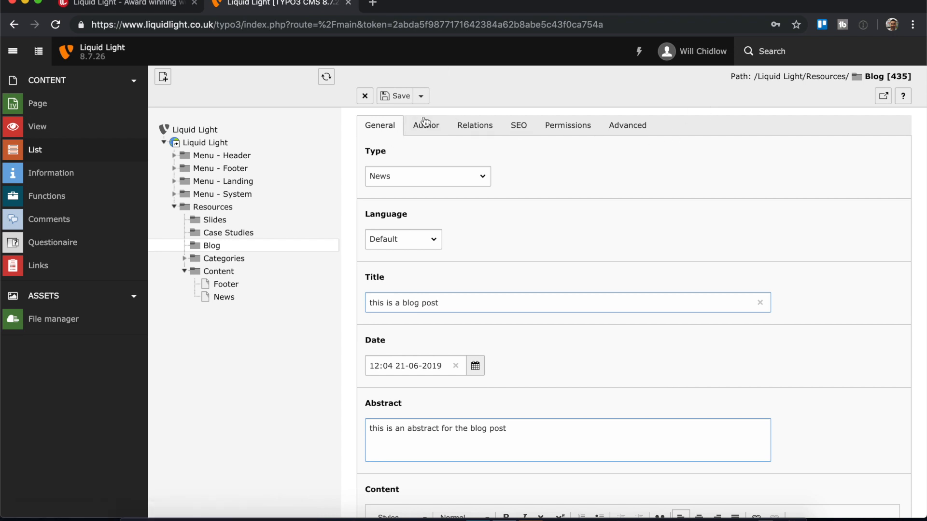
{"action": "mouse_move", "coordinate": [627, 125]}
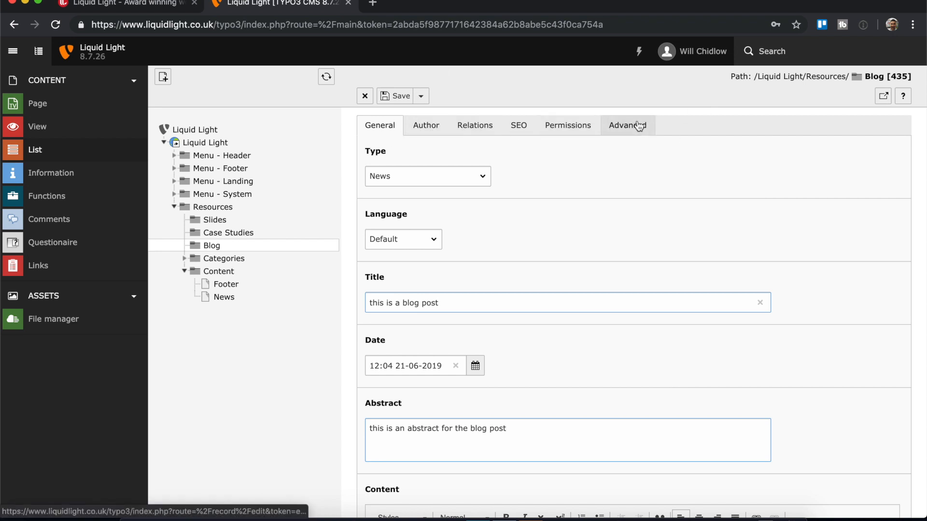
{"action": "mouse_move", "coordinate": [424, 124]}
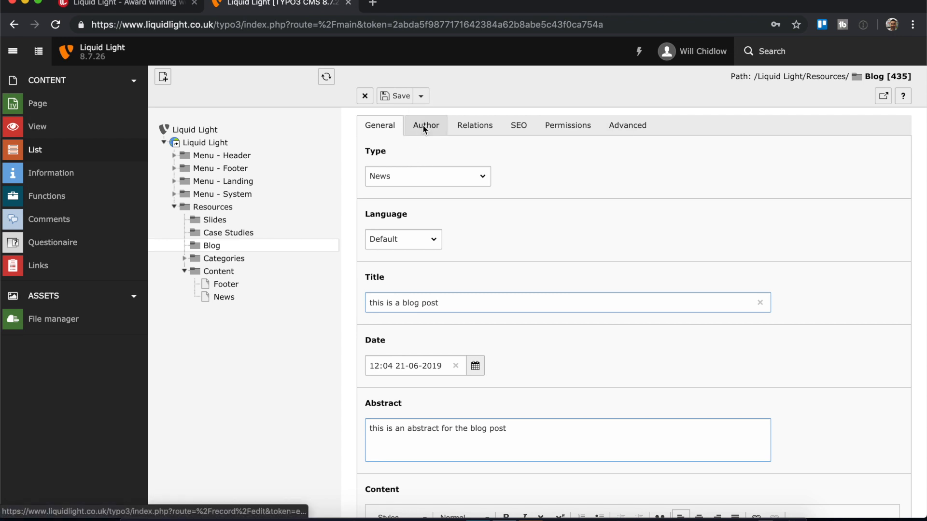
Show the Author tab with its empty Author, Email and Related users fields.
{"action": "left_click", "coordinate": [425, 126]}
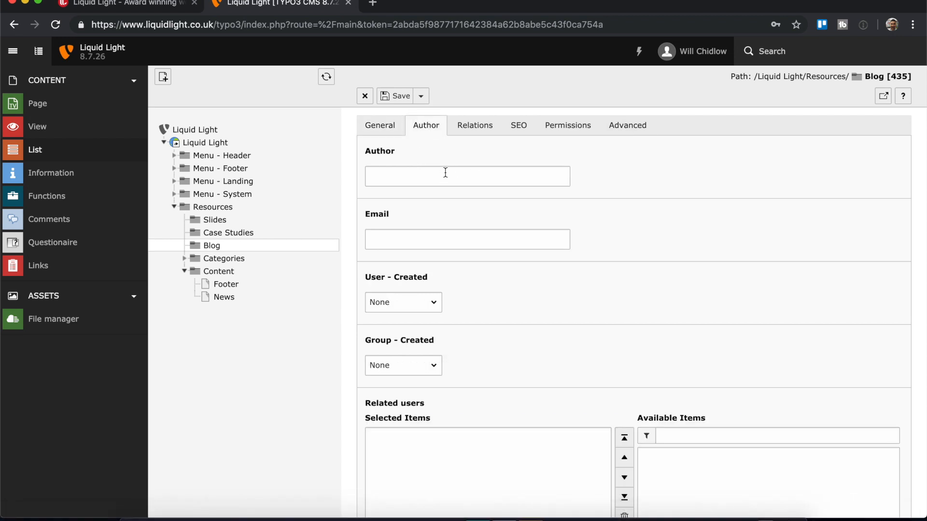
{"action": "mouse_move", "coordinate": [421, 180]}
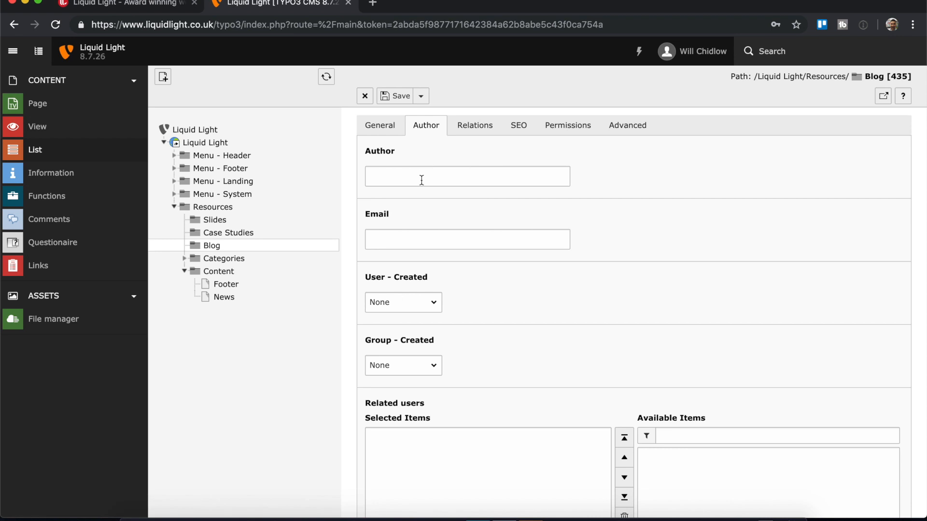
{"action": "mouse_move", "coordinate": [451, 175]}
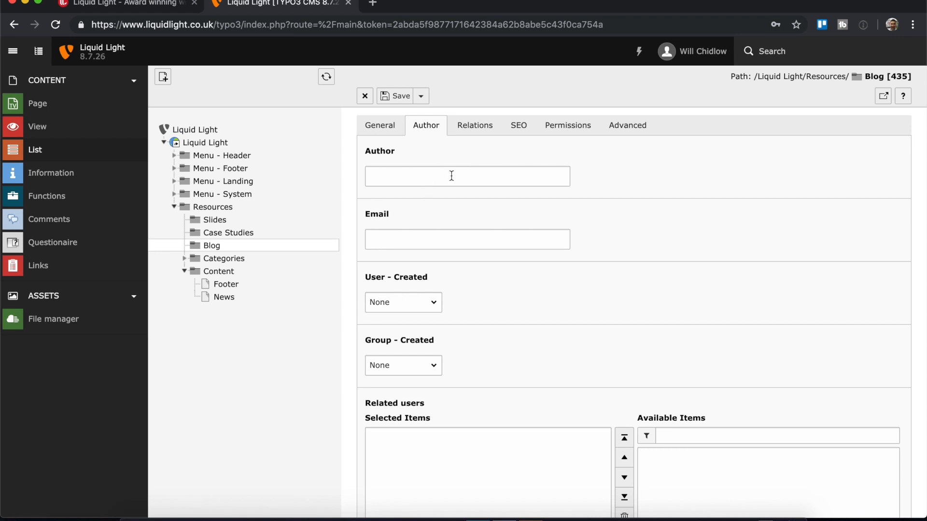
{"action": "scroll", "scroll_direction": "down", "scroll_amount": 3}
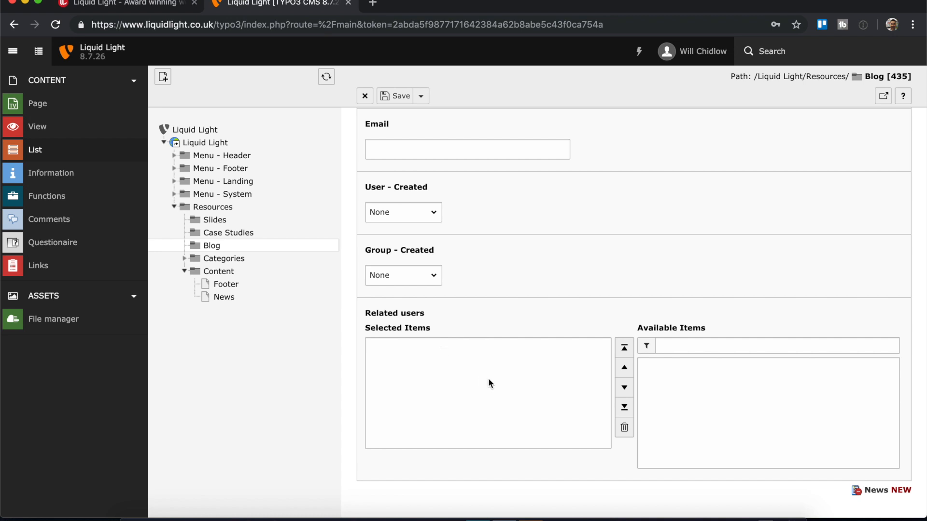
{"action": "mouse_move", "coordinate": [537, 414]}
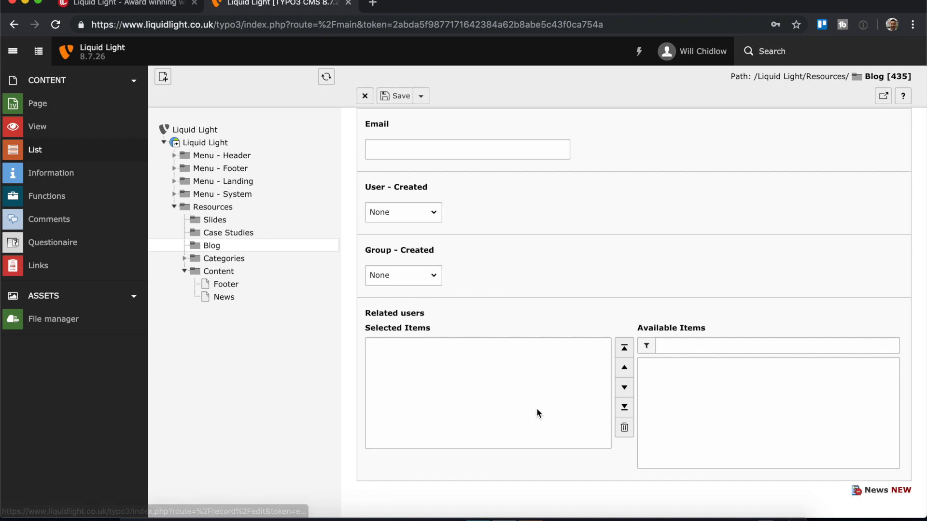
{"action": "scroll", "scroll_direction": "up", "scroll_amount": 3}
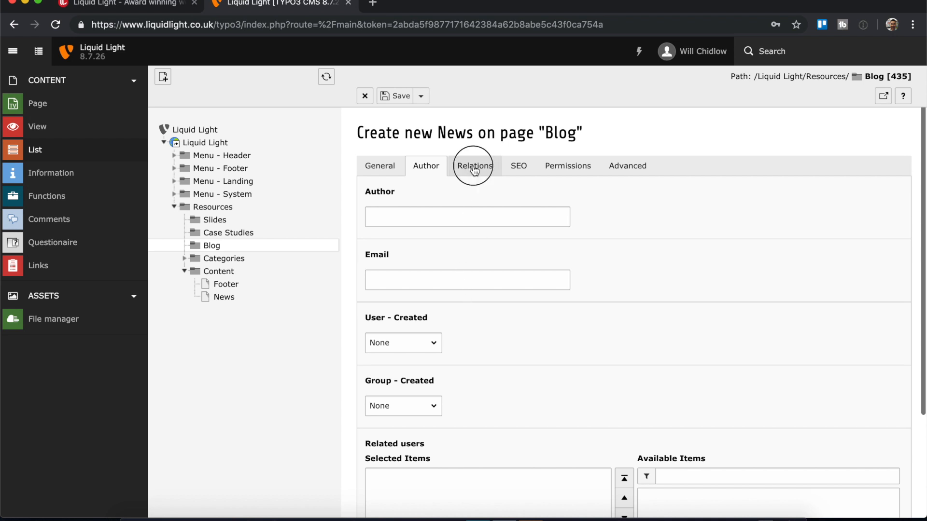
In the Relations tab, tick the Musings and TYPO3 Training categories.
{"action": "left_click", "coordinate": [474, 166]}
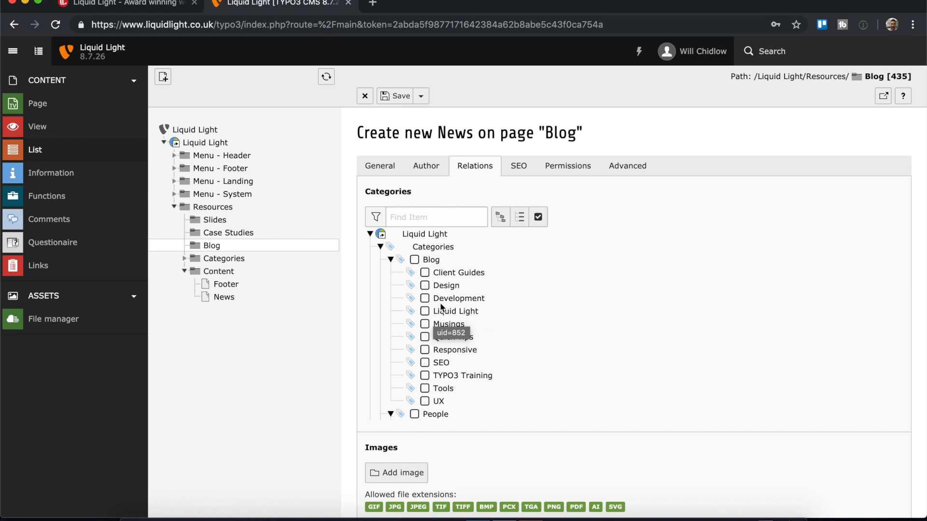
{"action": "mouse_move", "coordinate": [442, 290]}
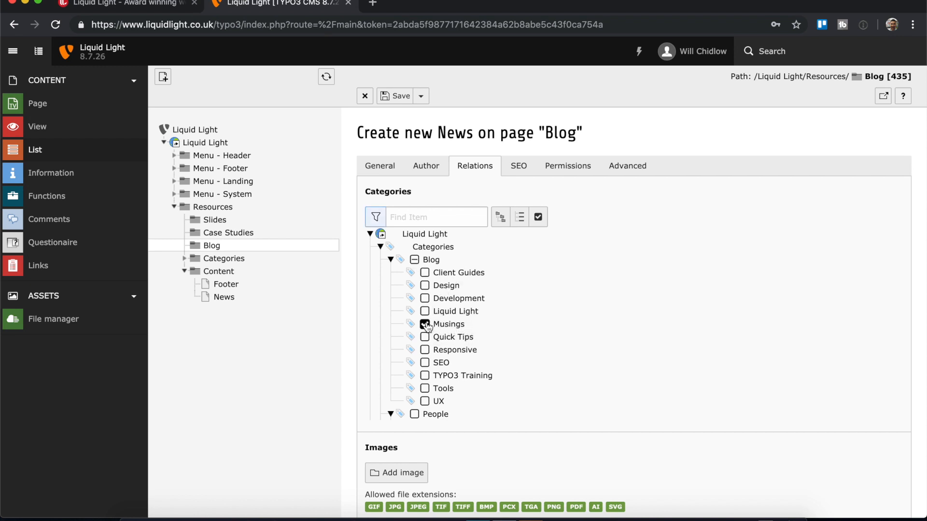
{"action": "left_click", "coordinate": [424, 324]}
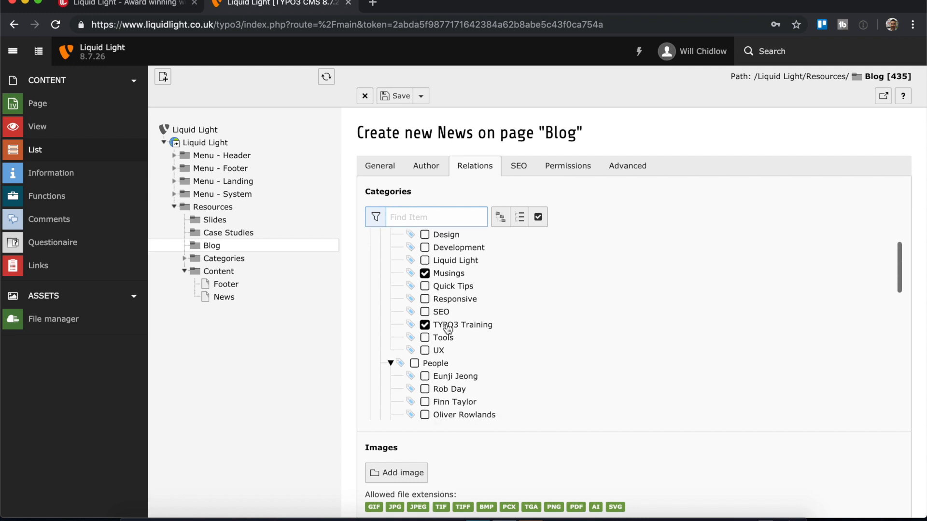
{"action": "scroll", "scroll_direction": "down", "scroll_amount": 3}
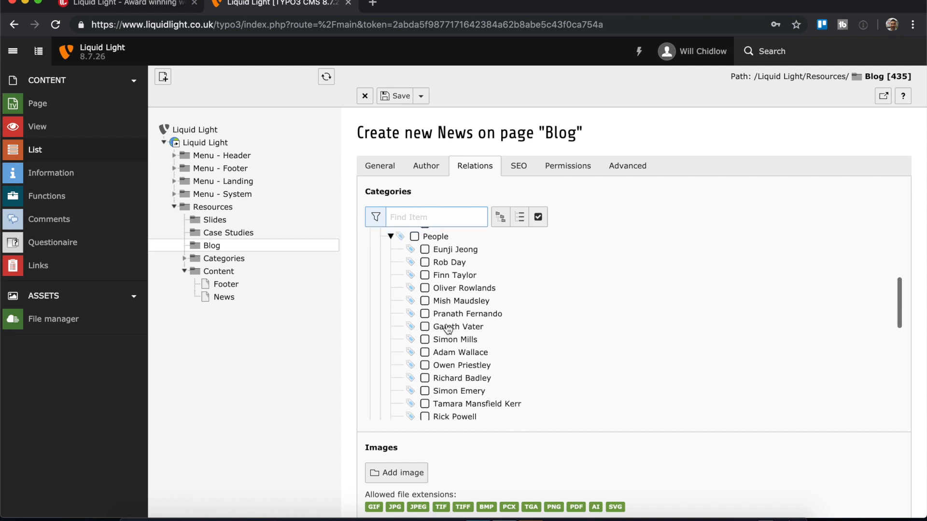
{"action": "scroll", "scroll_direction": "up", "scroll_amount": 3}
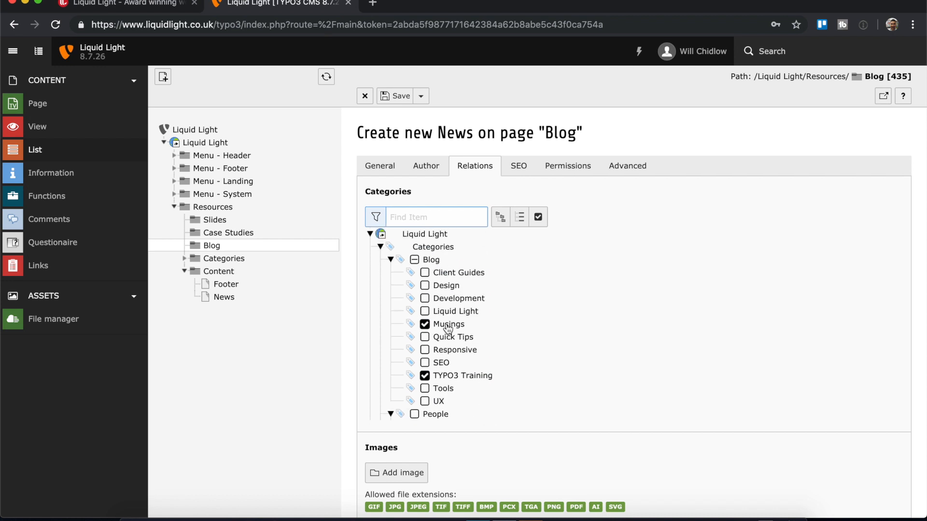
{"action": "mouse_move", "coordinate": [448, 337]}
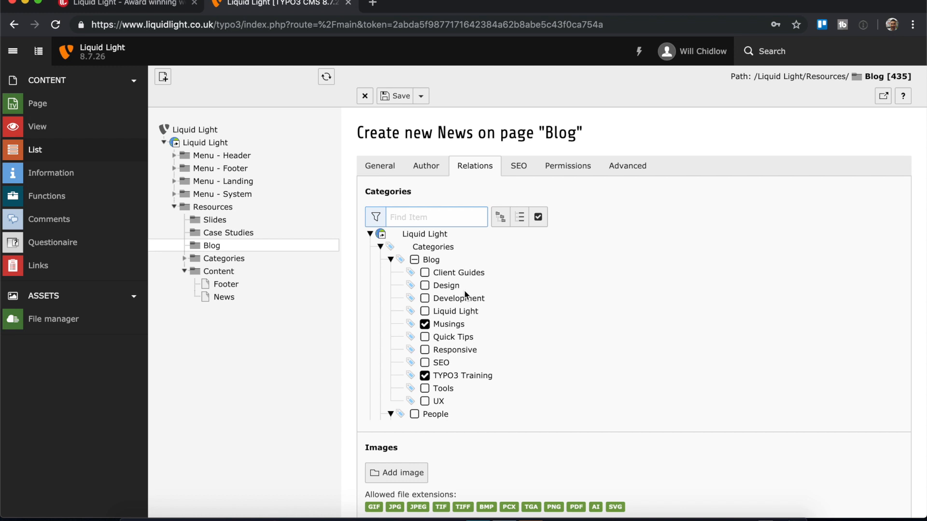
{"action": "mouse_move", "coordinate": [516, 250]}
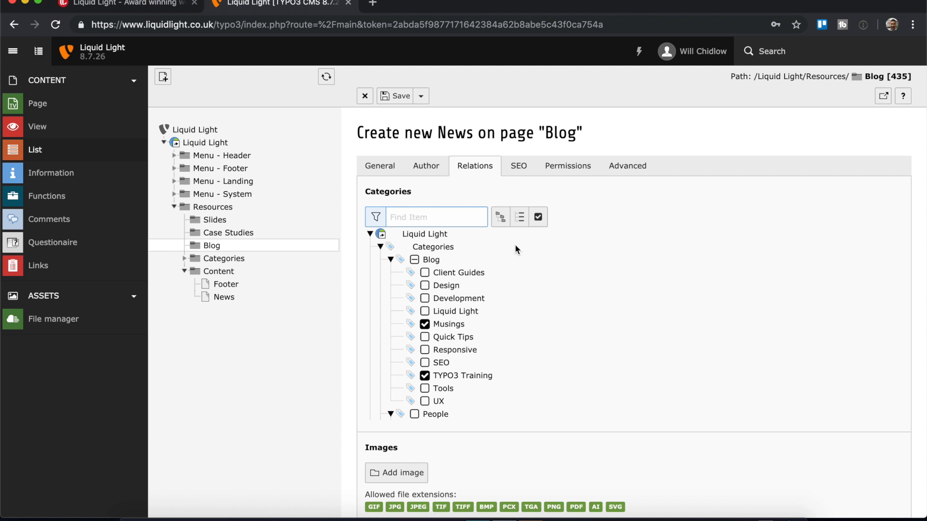
{"action": "mouse_move", "coordinate": [574, 255]}
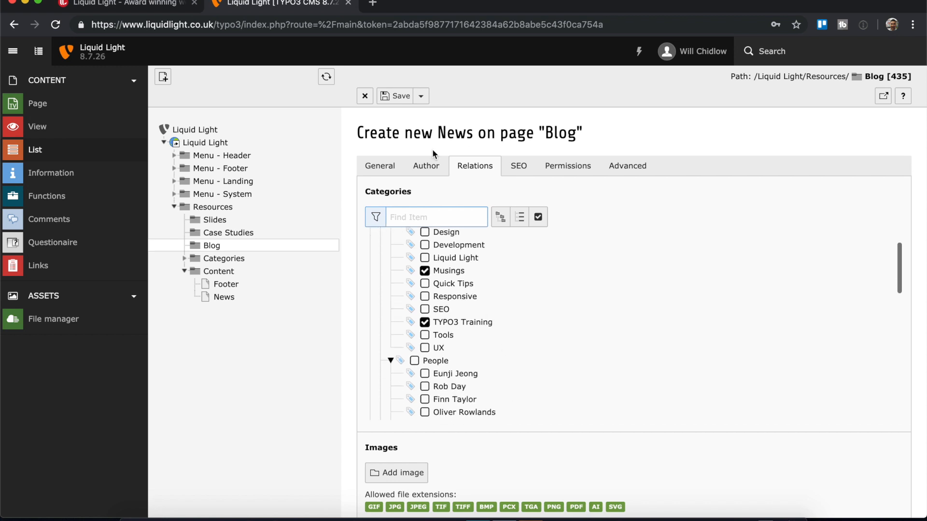
{"action": "mouse_move", "coordinate": [396, 473]}
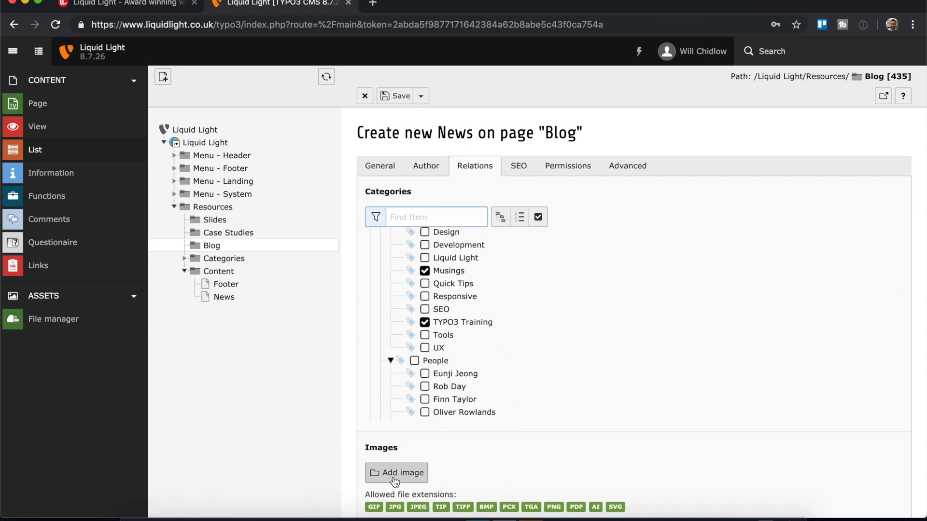
{"action": "mouse_move", "coordinate": [406, 473]}
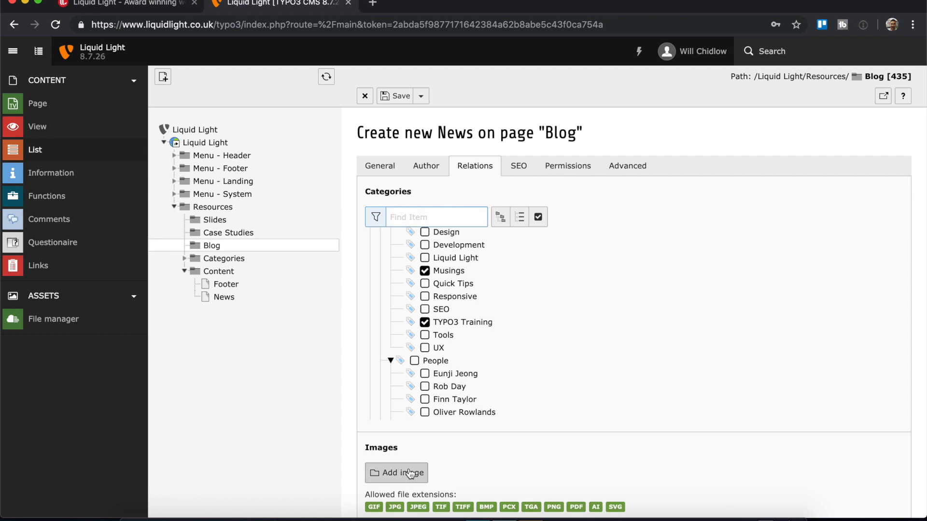
Open the image browser and list the 244 files in Photos/Img_blog.
{"action": "left_click", "coordinate": [396, 473]}
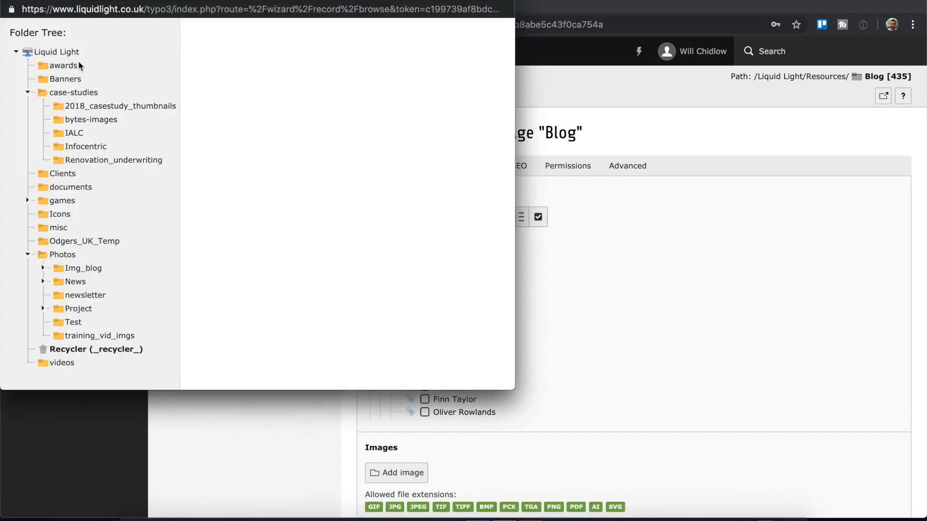
{"action": "mouse_move", "coordinate": [9, 373]}
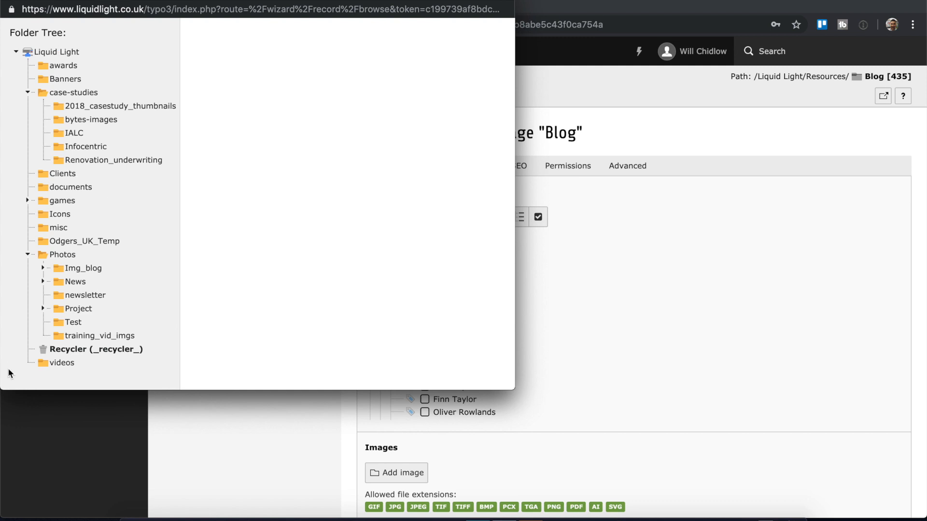
{"action": "mouse_move", "coordinate": [61, 160]}
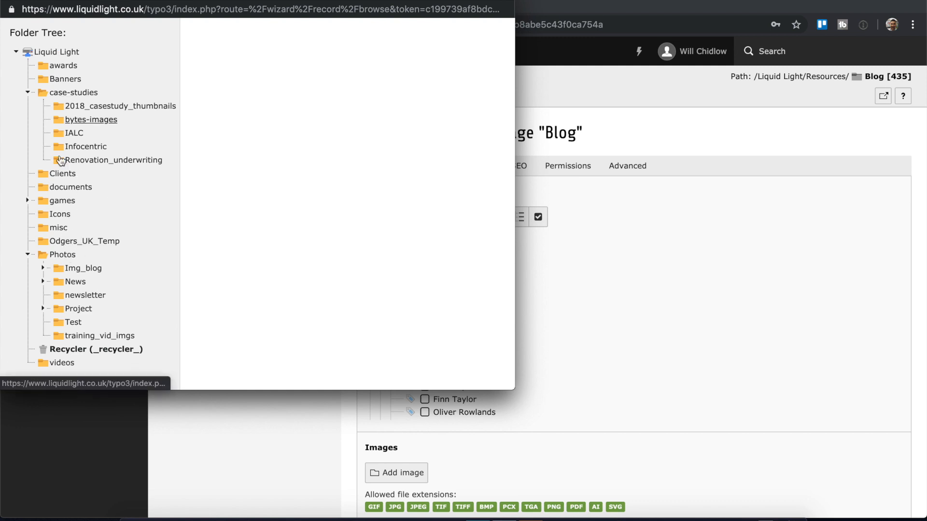
{"action": "mouse_move", "coordinate": [78, 183]}
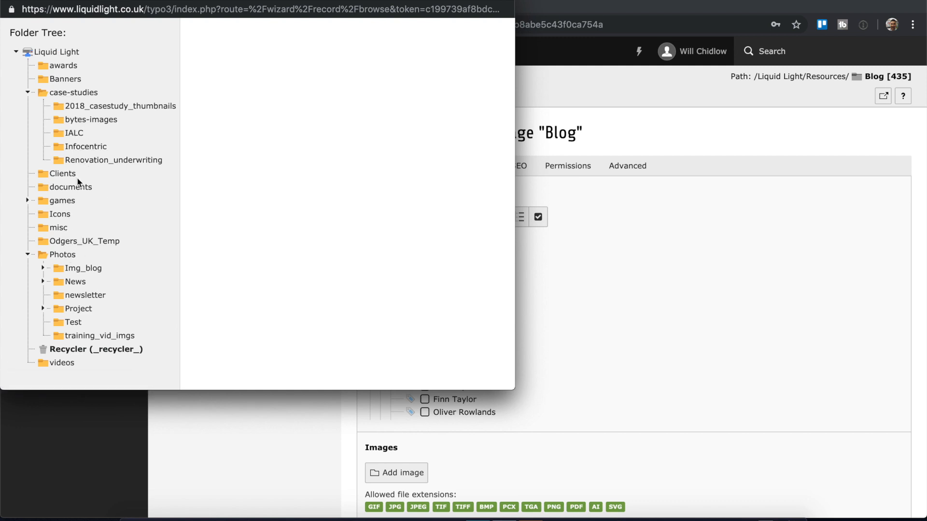
{"action": "mouse_move", "coordinate": [80, 268]}
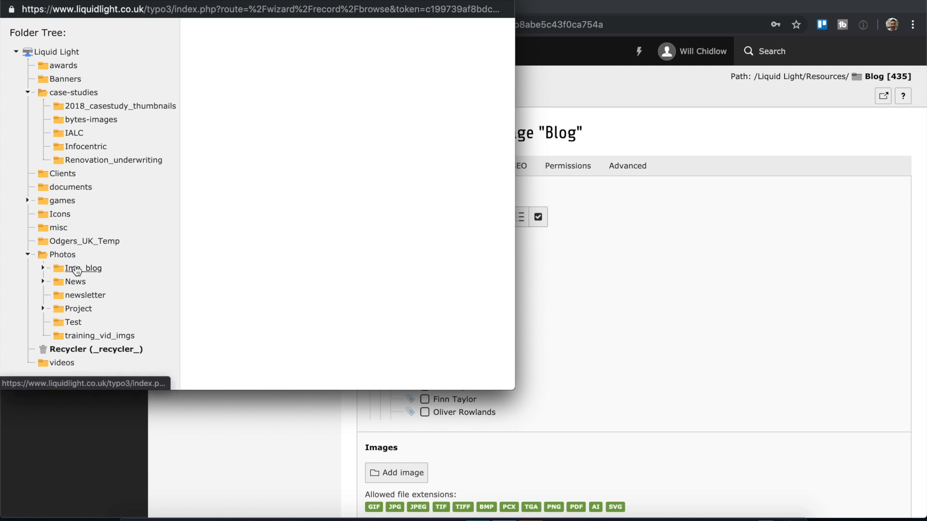
{"action": "left_click", "coordinate": [81, 268]}
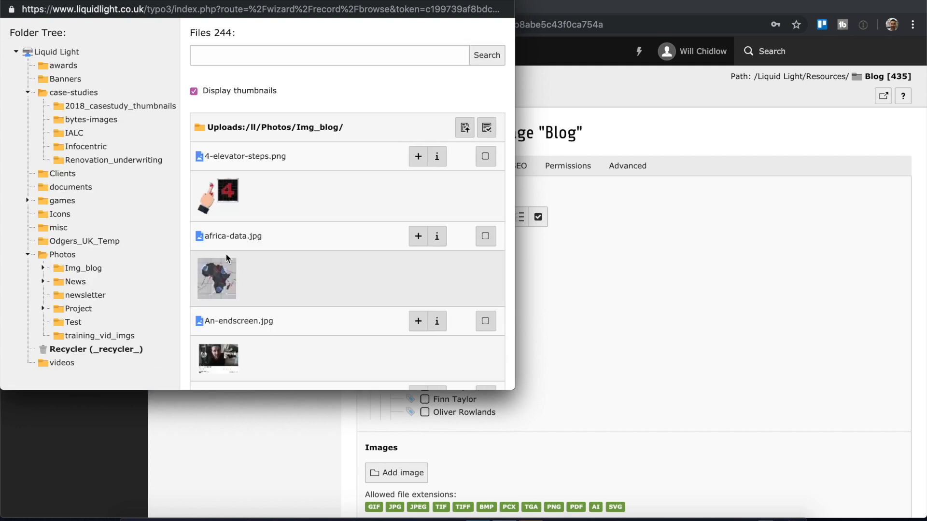
{"action": "mouse_move", "coordinate": [227, 195]}
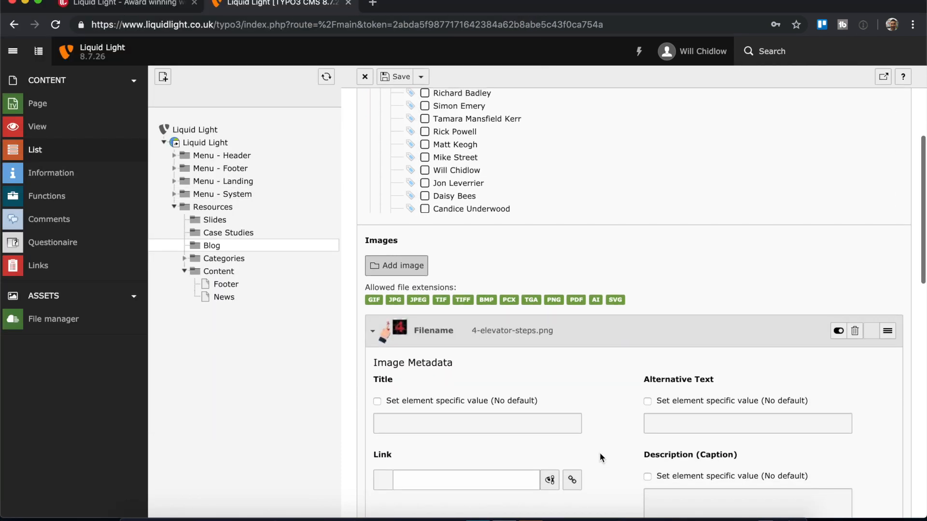
Give 4-elevator-steps.png element-specific alt text 'elevator button being pressed'.
{"action": "scroll", "scroll_direction": "down", "scroll_amount": 3}
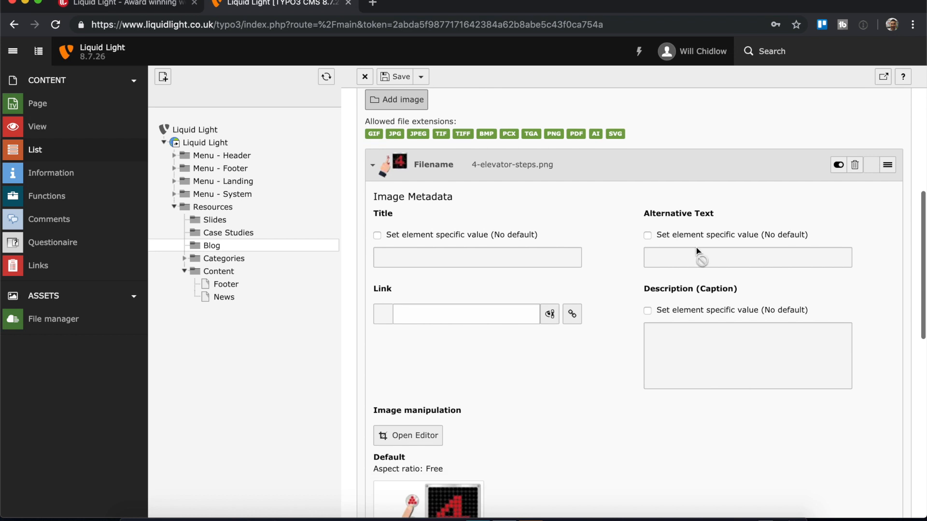
{"action": "left_click", "coordinate": [647, 235]}
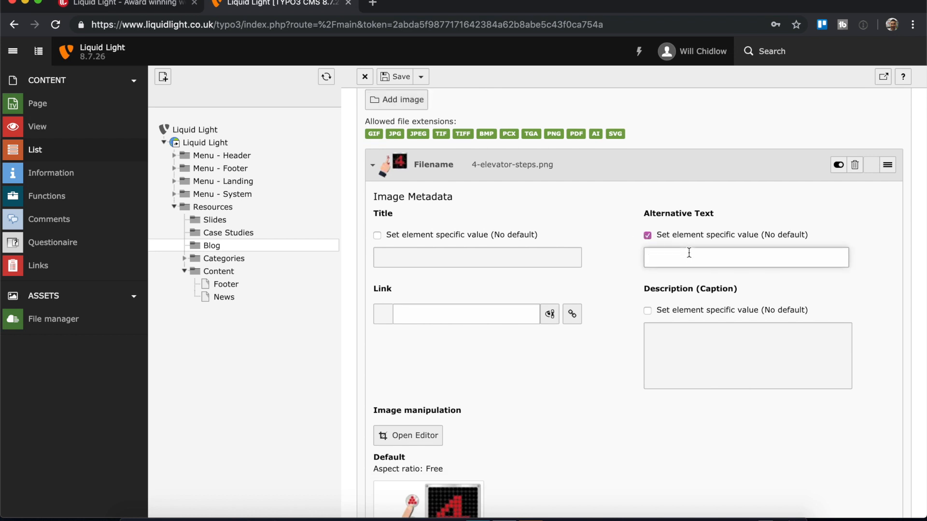
{"action": "type", "text": "elevator button being presse"}
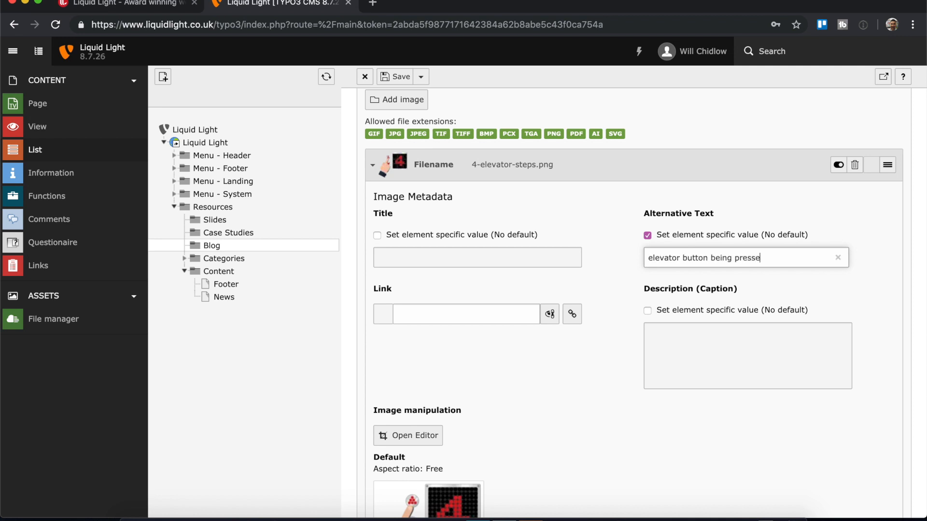
{"action": "scroll", "scroll_direction": "down", "scroll_amount": 3}
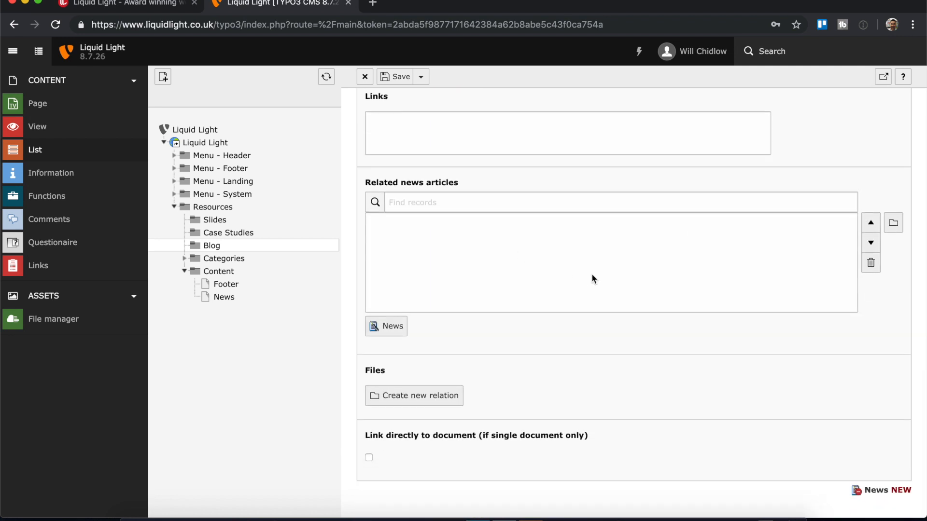
{"action": "mouse_move", "coordinate": [497, 282]}
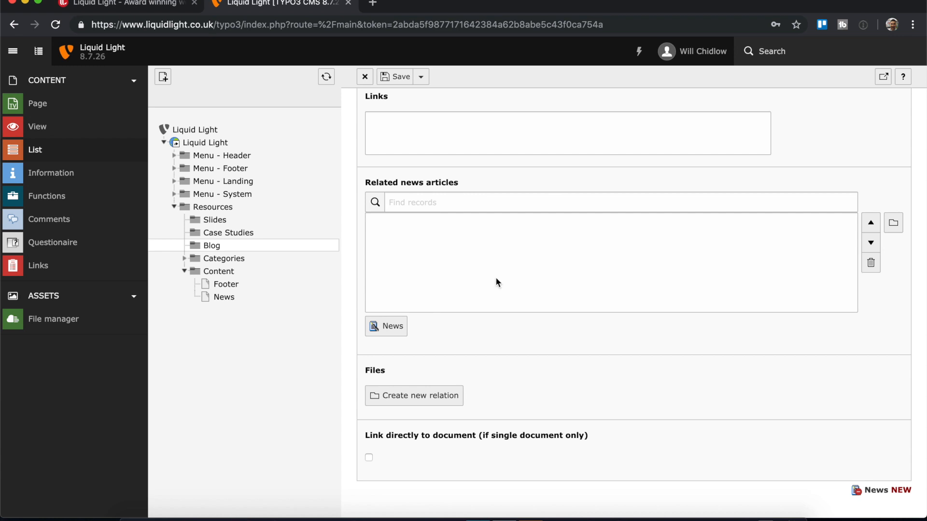
{"action": "mouse_move", "coordinate": [516, 237]}
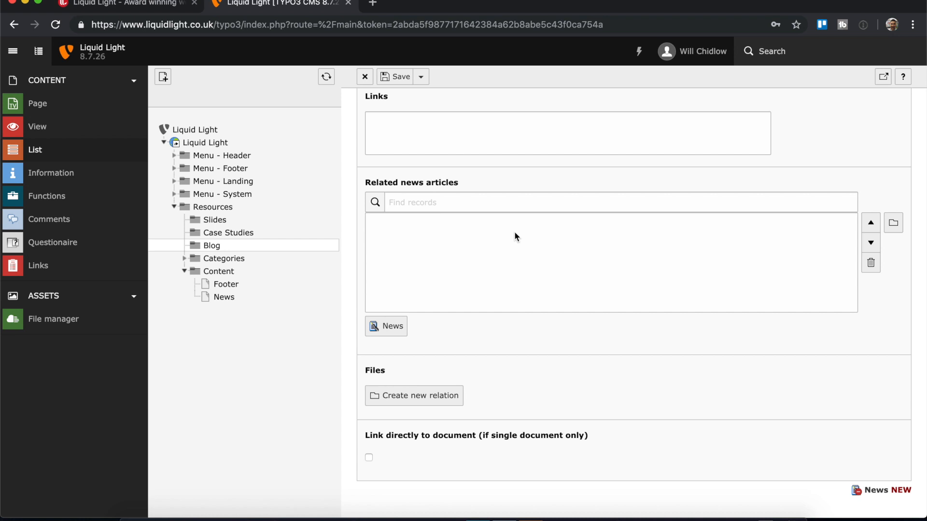
{"action": "mouse_move", "coordinate": [464, 219]}
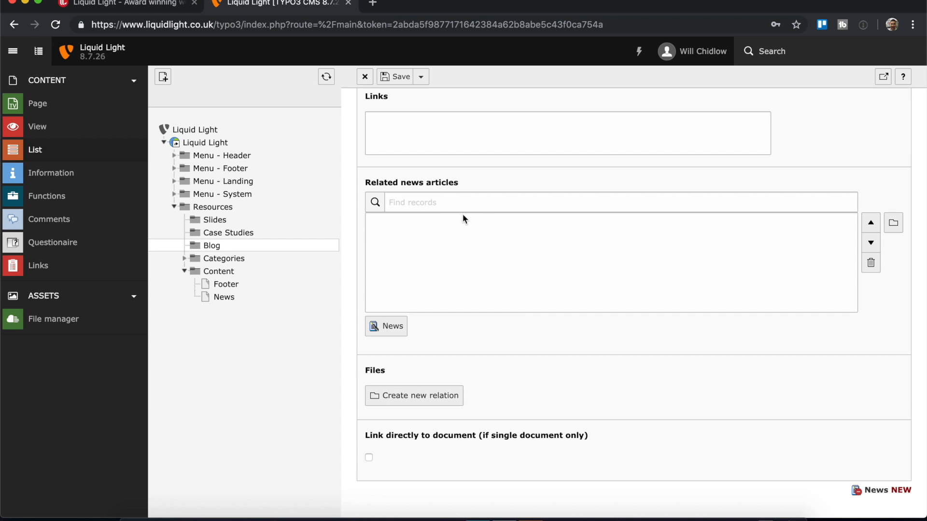
{"action": "mouse_move", "coordinate": [421, 293]}
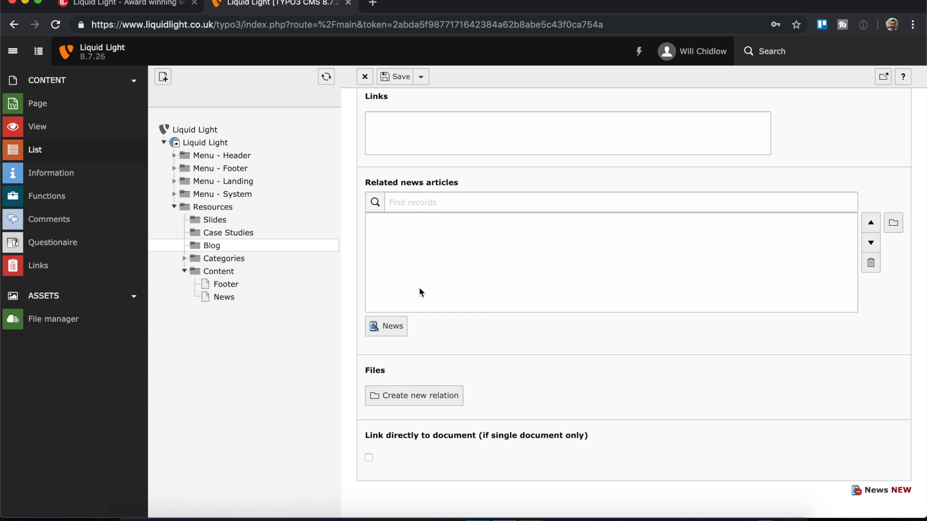
Open the Browse for records picker beside the Related news articles field.
{"action": "left_click", "coordinate": [893, 223]}
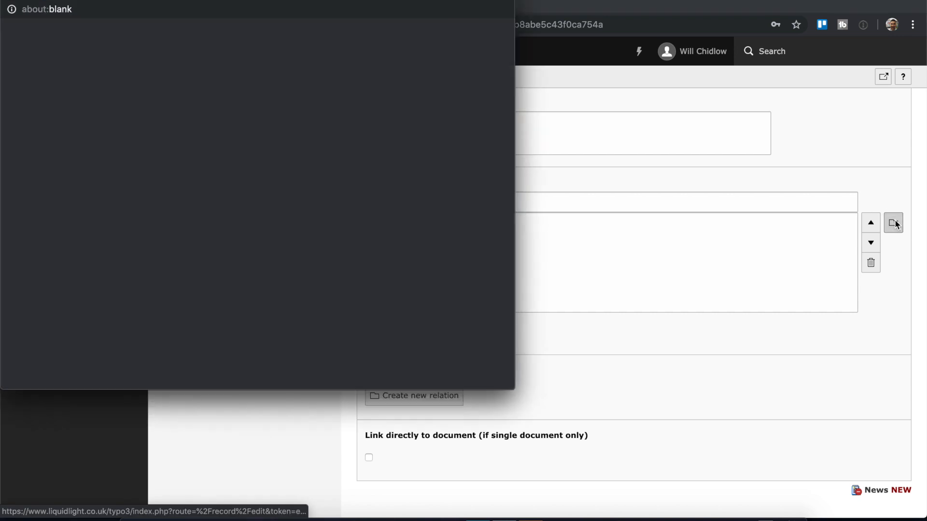
Show the Blog folder's 267 News records in the record browser.
{"action": "left_click", "coordinate": [893, 223]}
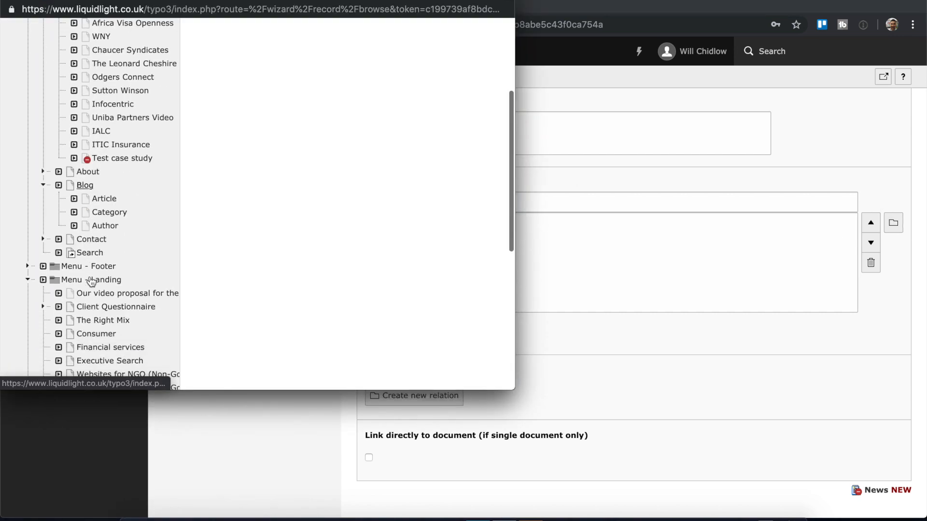
{"action": "scroll", "scroll_direction": "down", "scroll_amount": 3}
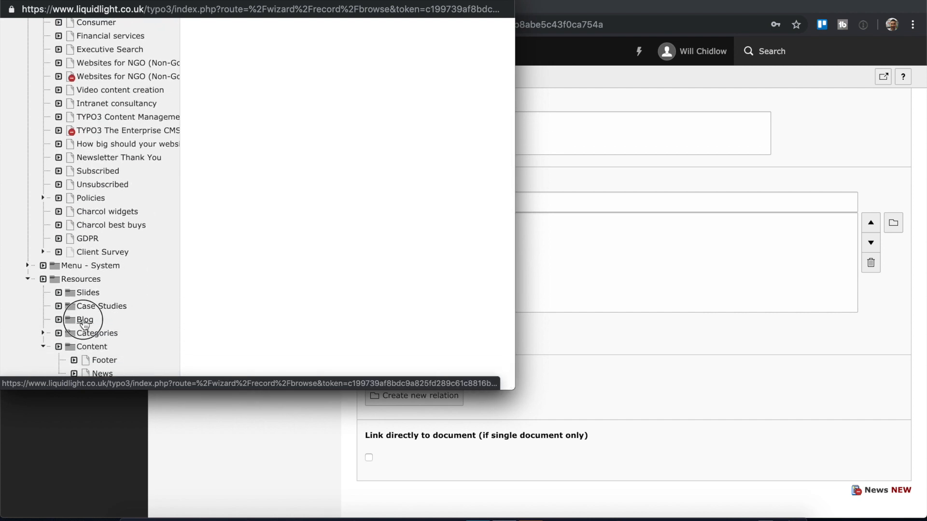
{"action": "left_click", "coordinate": [85, 319]}
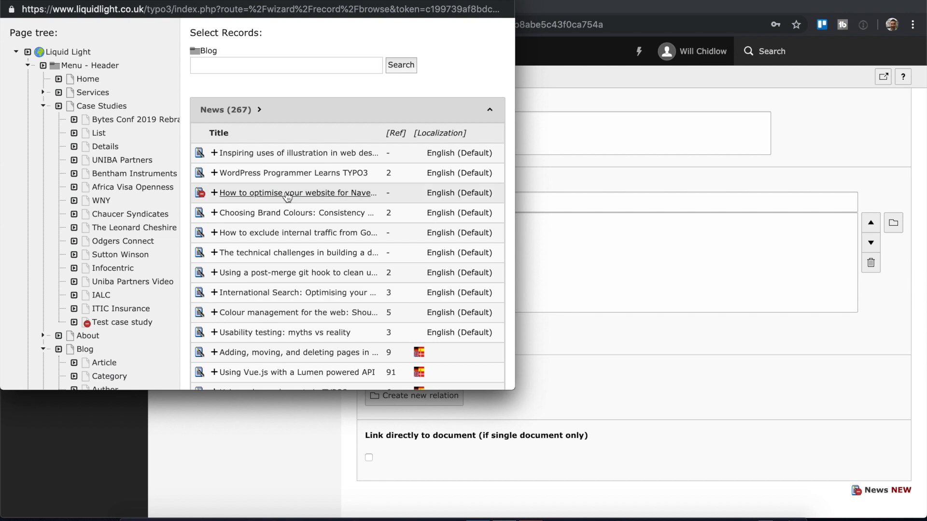
{"action": "mouse_move", "coordinate": [292, 253]}
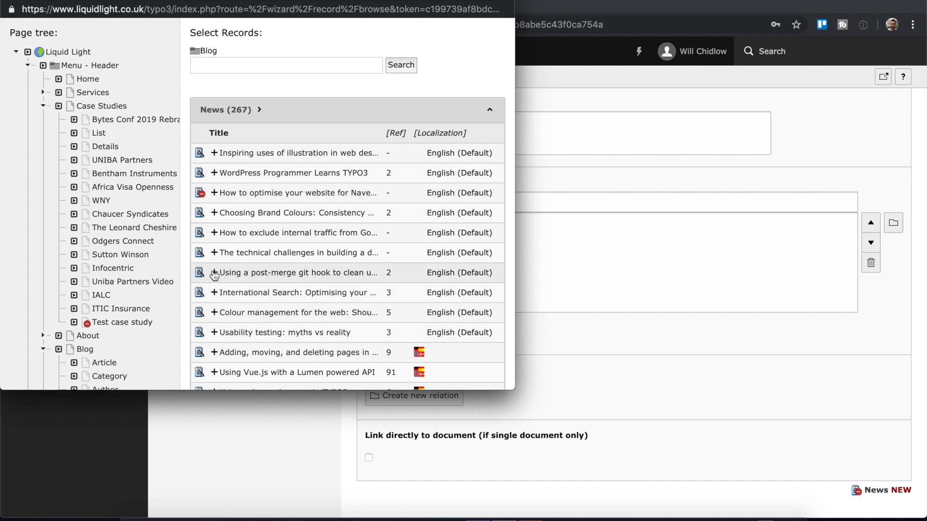
{"action": "mouse_move", "coordinate": [214, 232]}
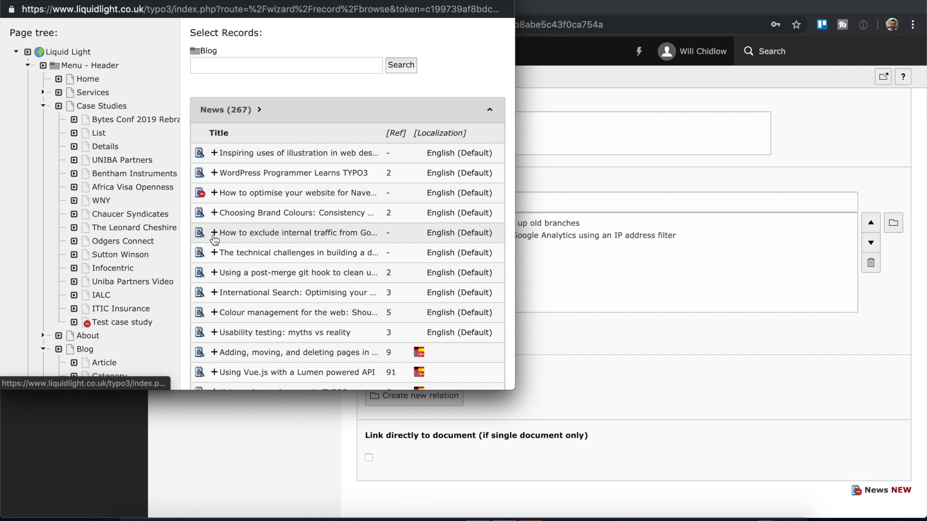
{"action": "mouse_move", "coordinate": [228, 332]}
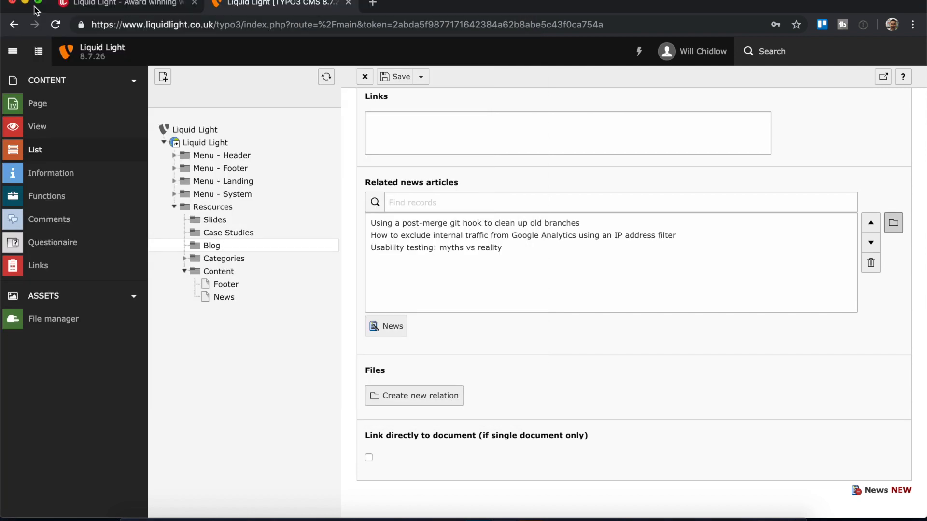
{"action": "mouse_move", "coordinate": [537, 389]}
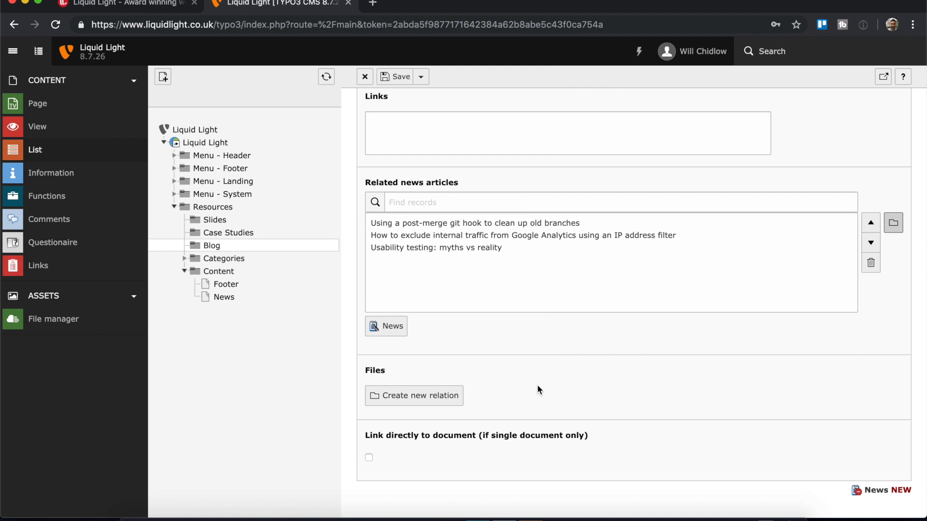
{"action": "mouse_move", "coordinate": [414, 395]}
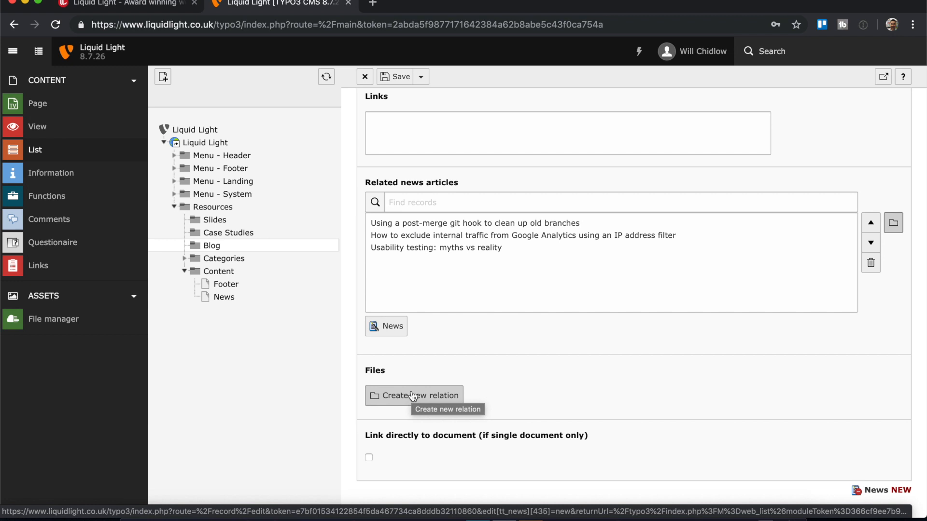
{"action": "mouse_move", "coordinate": [408, 408]}
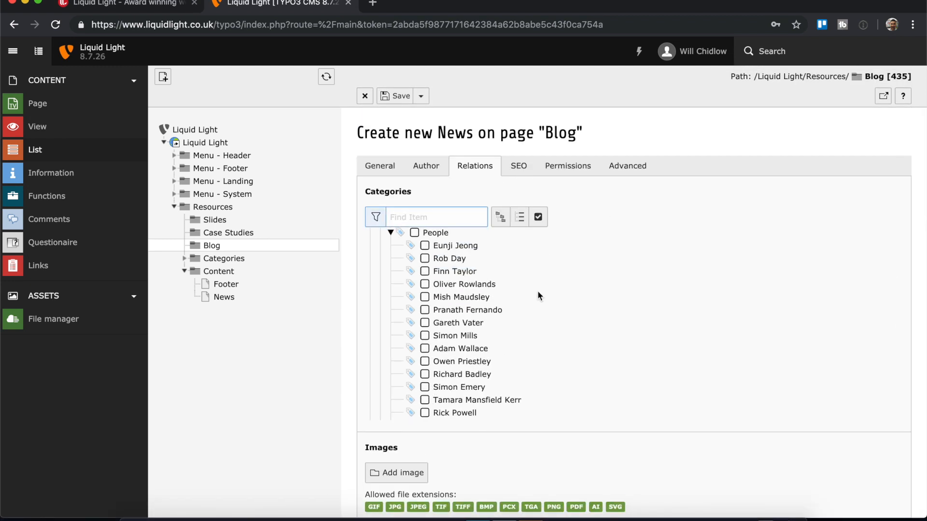
Save 'this is a blog post' from the General tab with Save and view page.
{"action": "scroll", "scroll_direction": "down", "scroll_amount": 3}
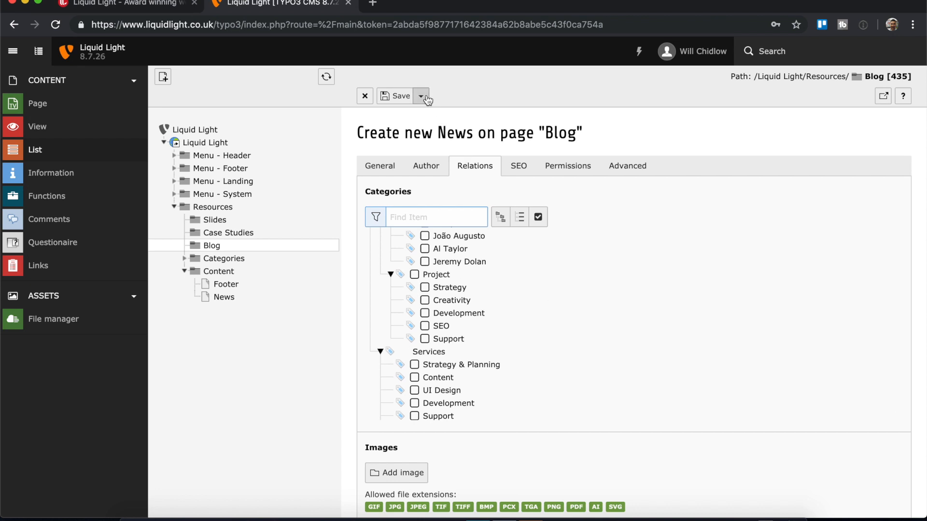
{"action": "mouse_move", "coordinate": [212, 245]}
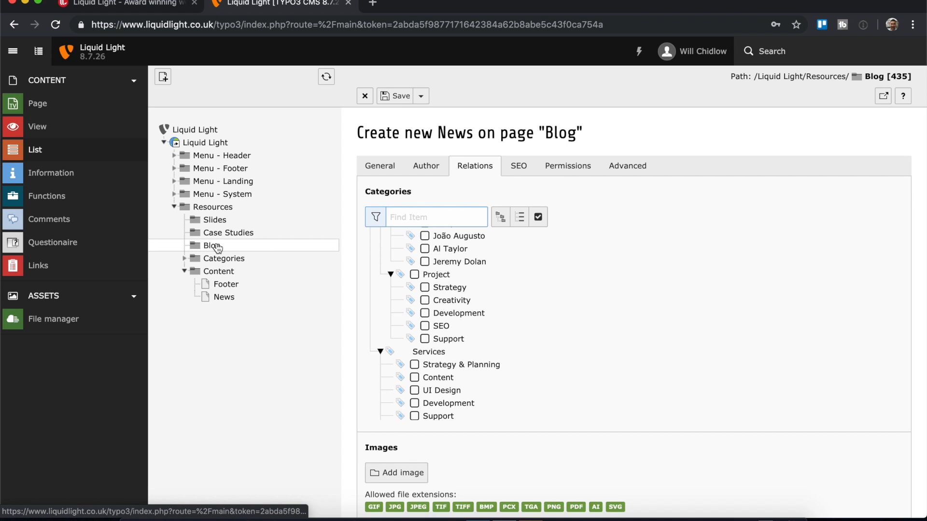
{"action": "mouse_move", "coordinate": [283, 253]}
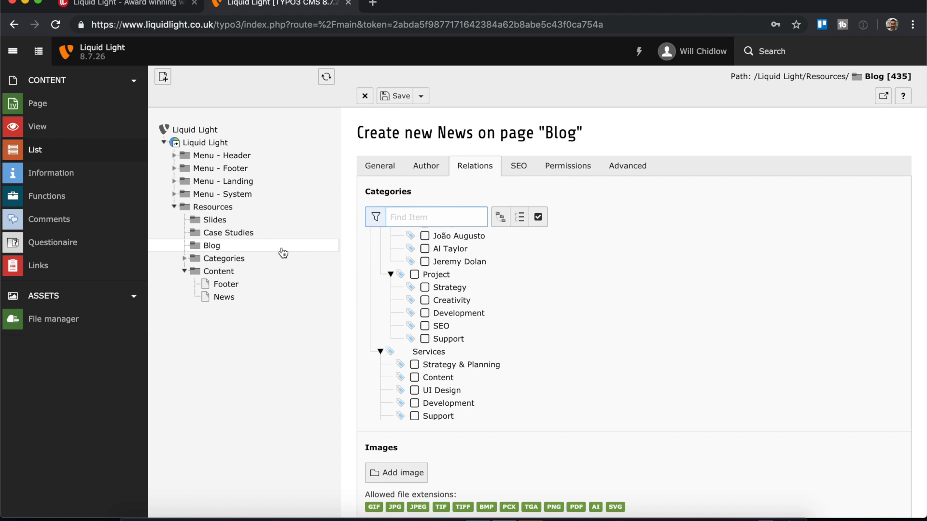
{"action": "mouse_move", "coordinate": [479, 216]}
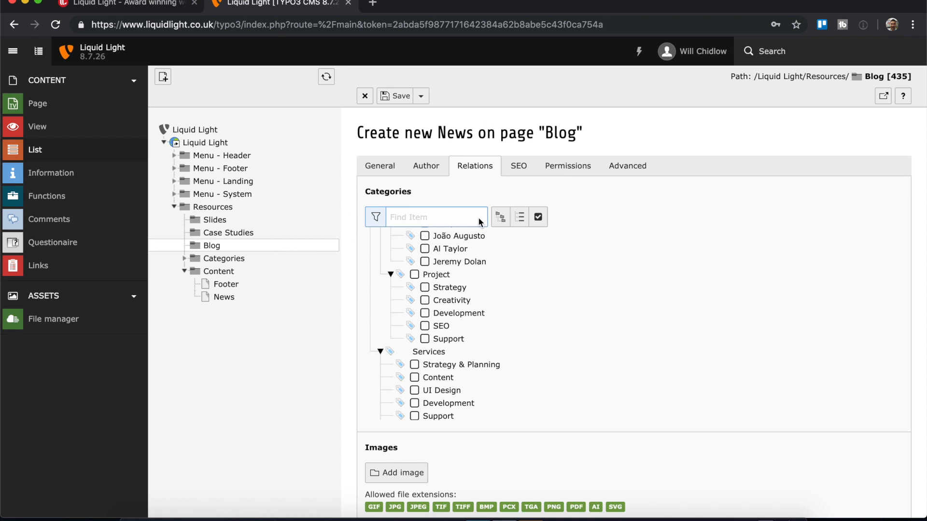
{"action": "left_click", "coordinate": [380, 166]}
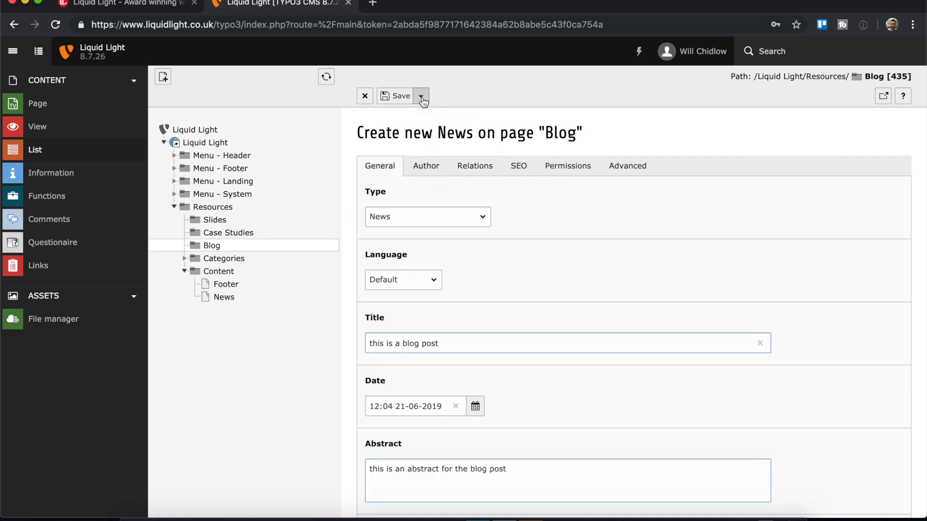
{"action": "left_click", "coordinate": [421, 96]}
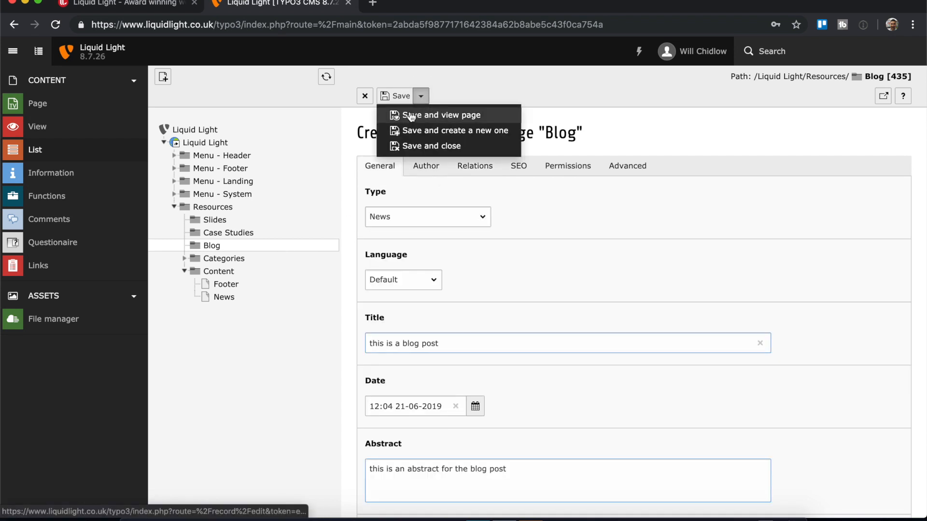
{"action": "left_click", "coordinate": [430, 146]}
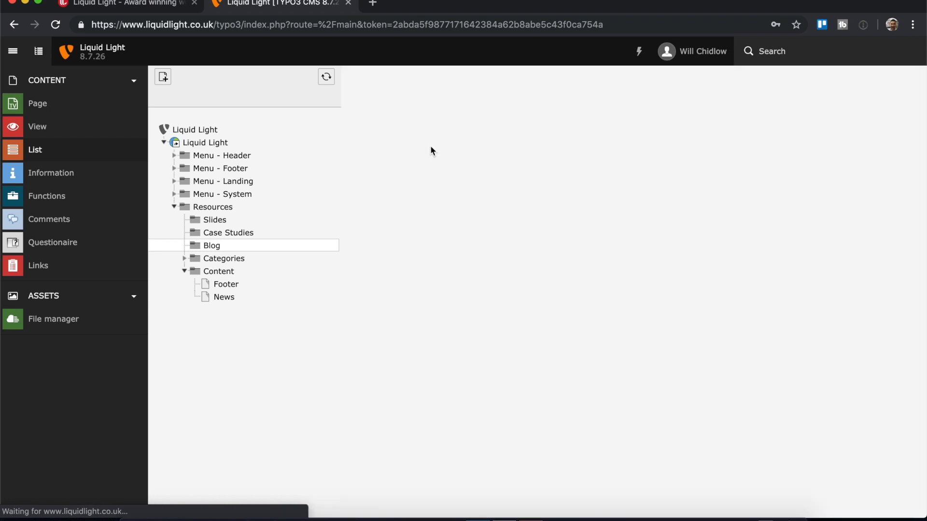
{"action": "left_click", "coordinate": [212, 245]}
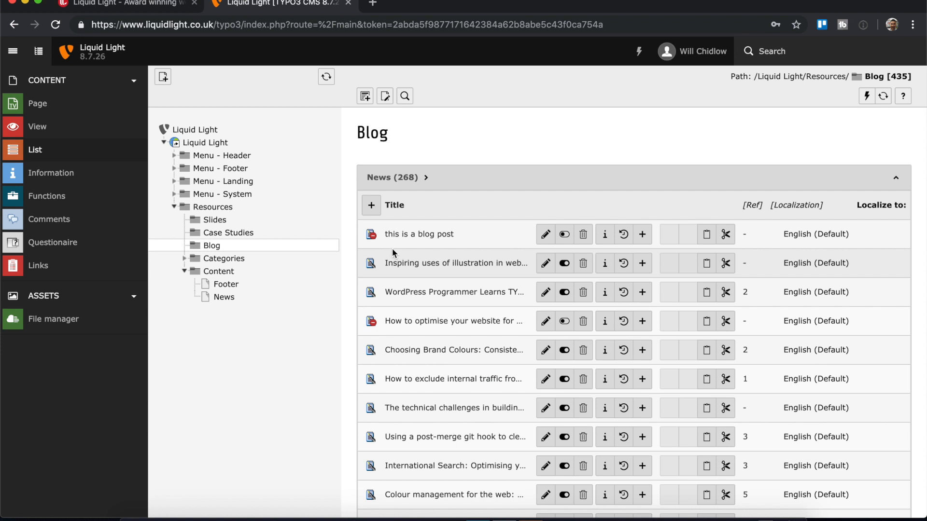
{"action": "mouse_move", "coordinate": [457, 240]}
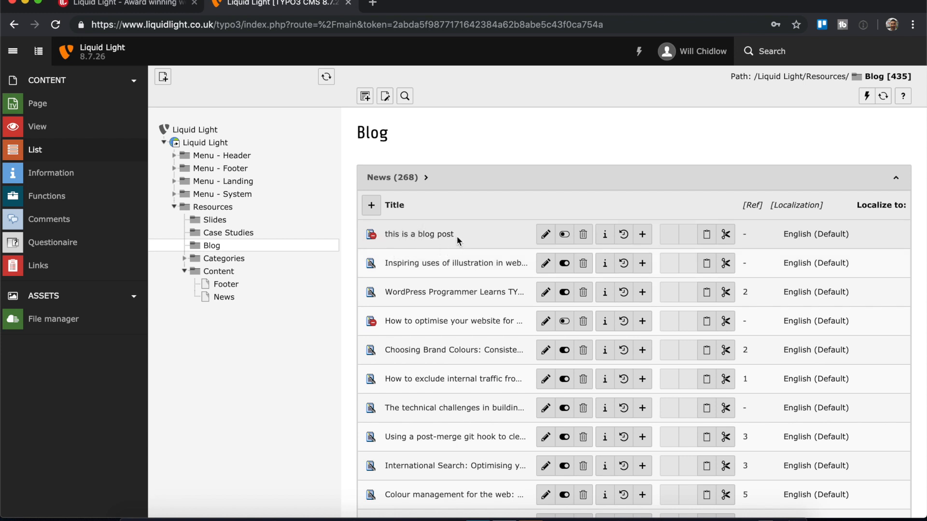
{"action": "mouse_move", "coordinate": [368, 249]}
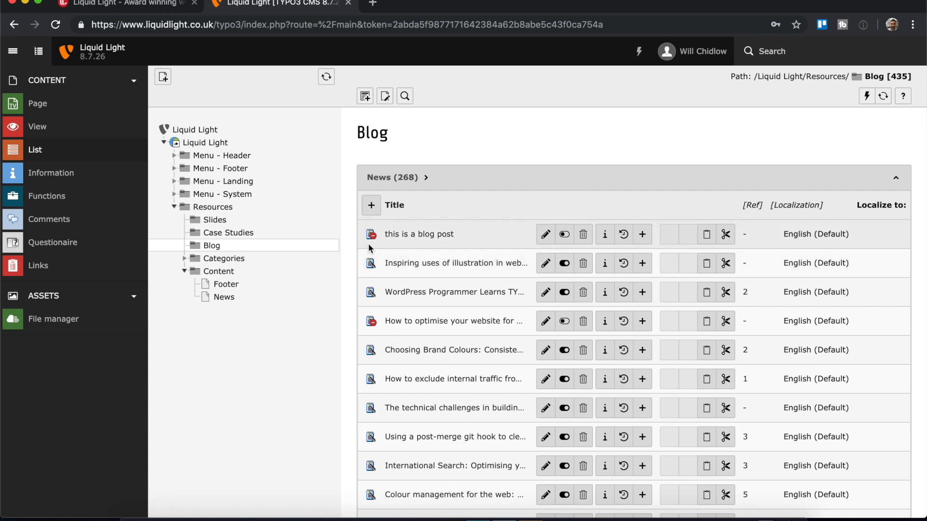
{"action": "mouse_move", "coordinate": [371, 234]}
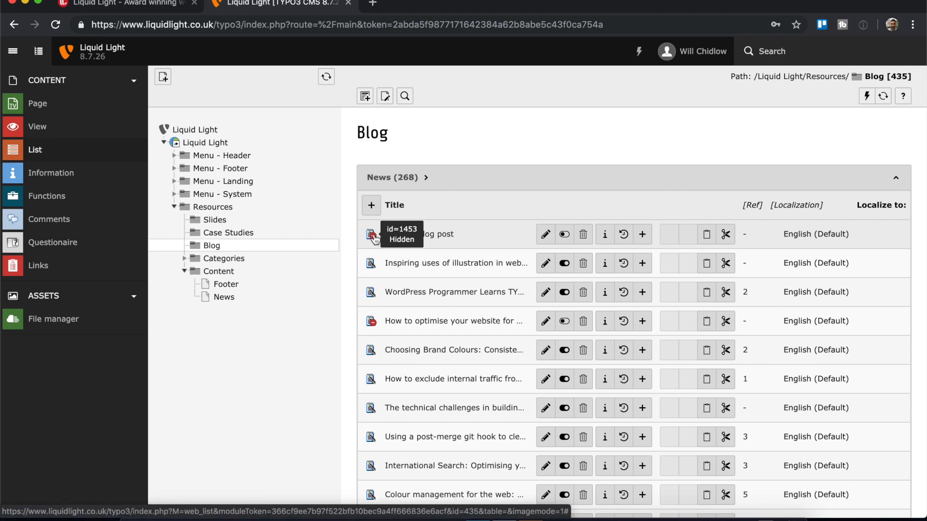
{"action": "mouse_move", "coordinate": [446, 248]}
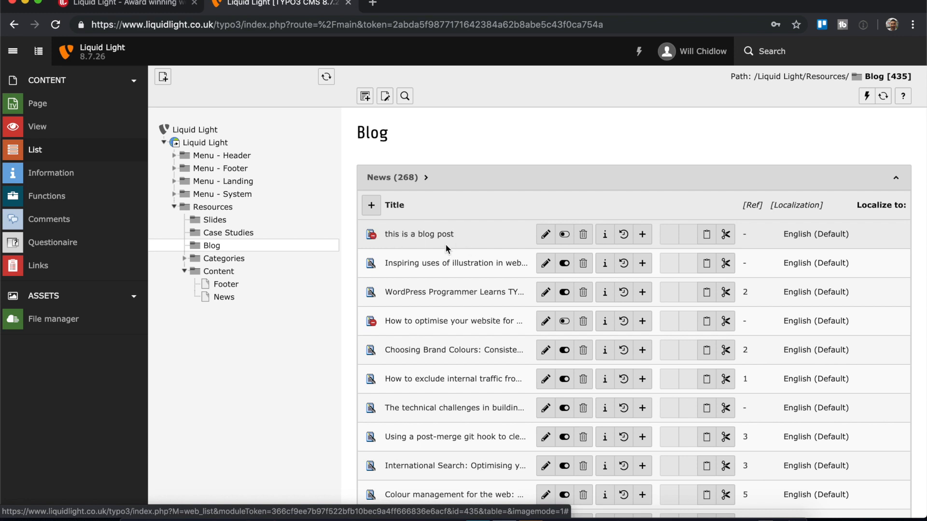
{"action": "mouse_move", "coordinate": [418, 234]}
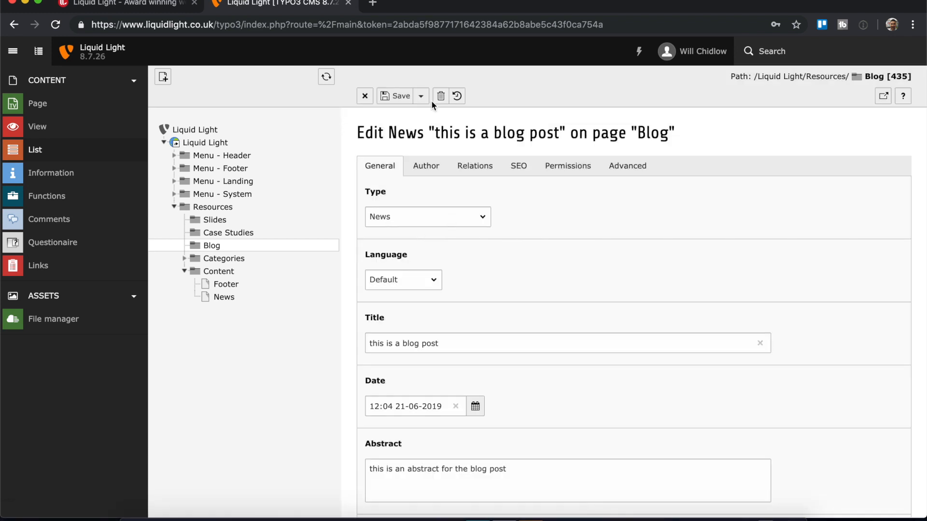
Save the post and view it live at /blog/this-is-a-blog-post/.
{"action": "left_click", "coordinate": [420, 96]}
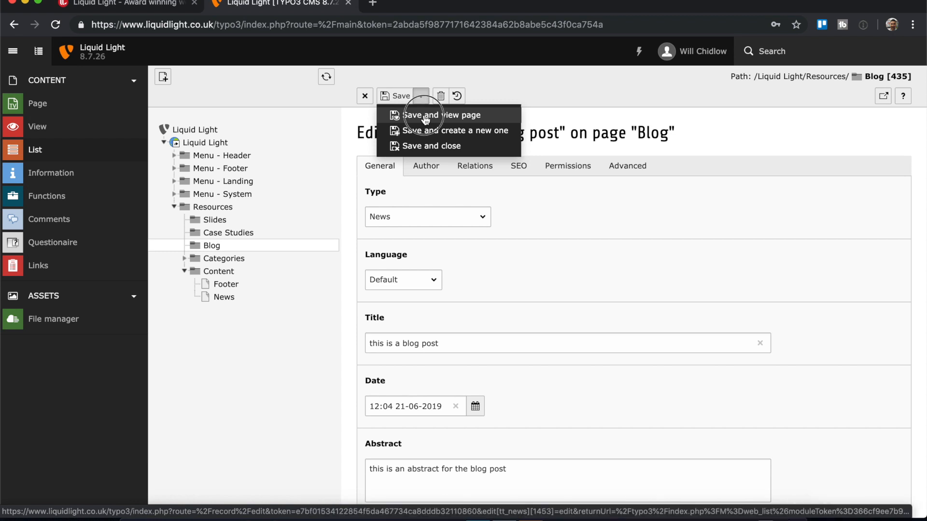
{"action": "left_click", "coordinate": [444, 115]}
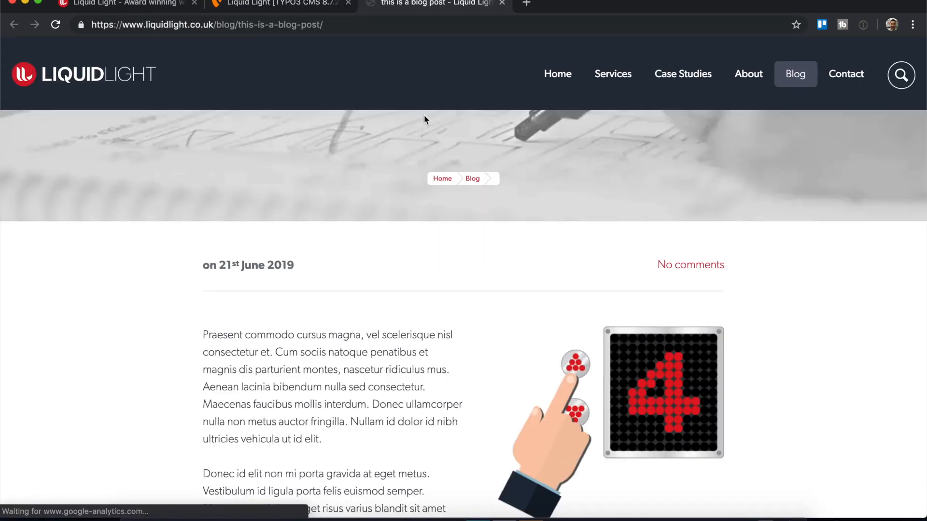
{"action": "scroll", "scroll_direction": "down", "scroll_amount": 3}
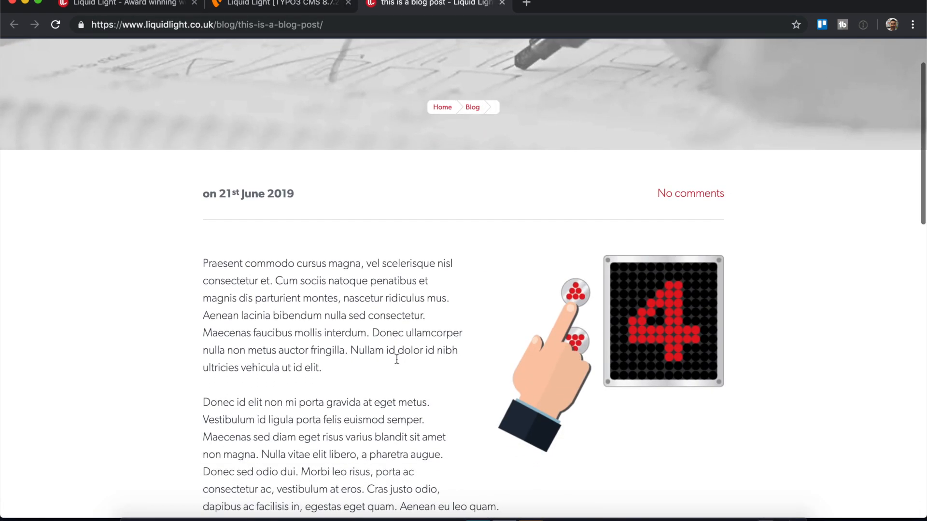
{"action": "scroll", "scroll_direction": "down", "scroll_amount": 3}
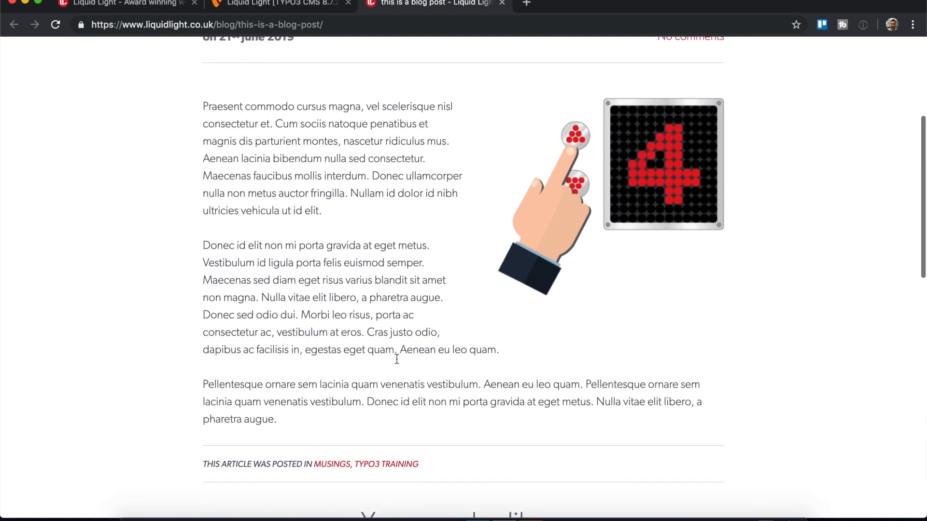
{"action": "scroll", "scroll_direction": "down", "scroll_amount": 3}
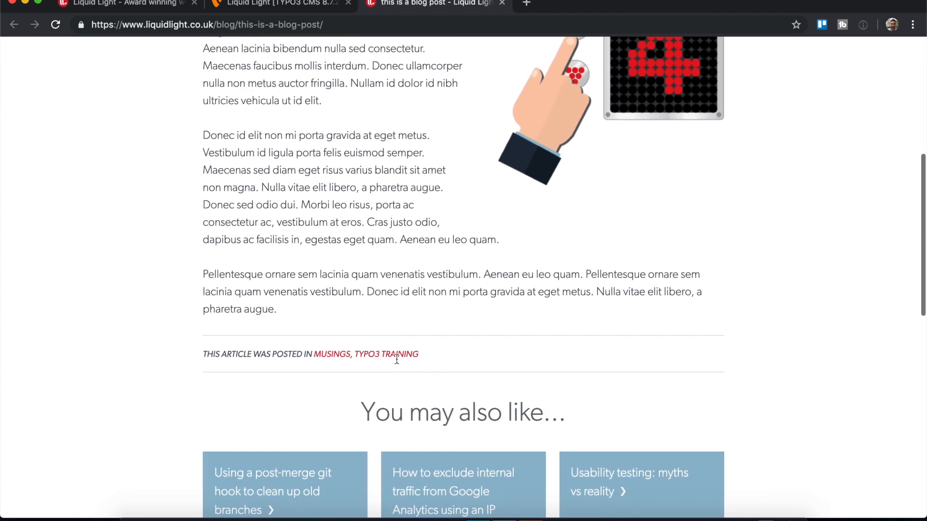
{"action": "scroll", "scroll_direction": "up", "scroll_amount": 3}
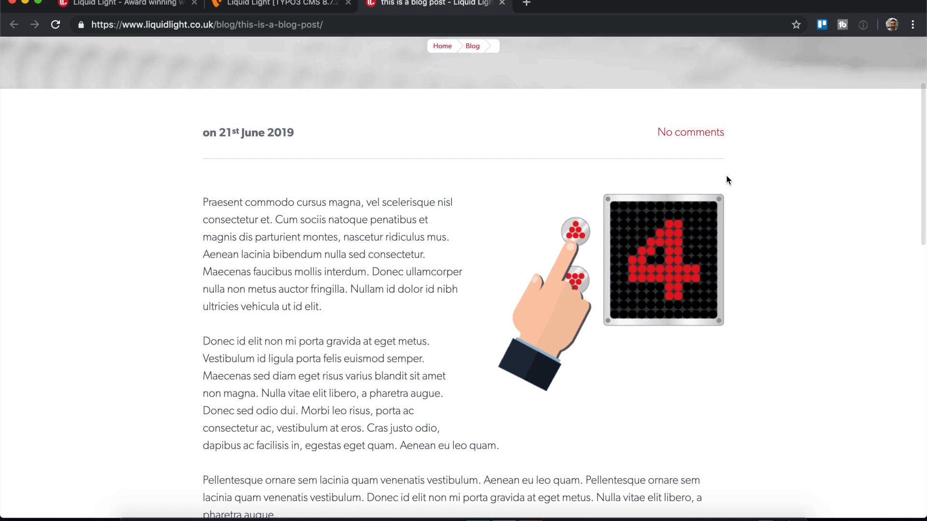
{"action": "mouse_move", "coordinate": [525, 193]}
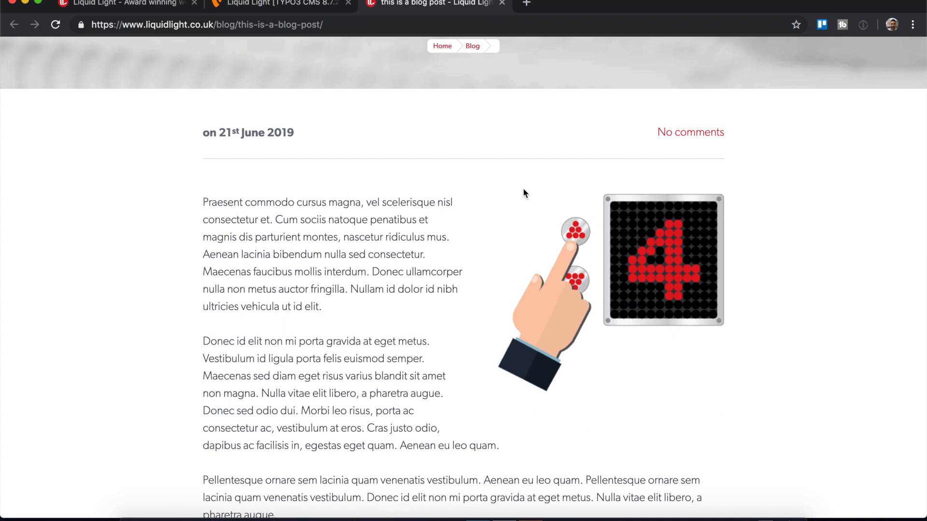
{"action": "mouse_move", "coordinate": [514, 388]}
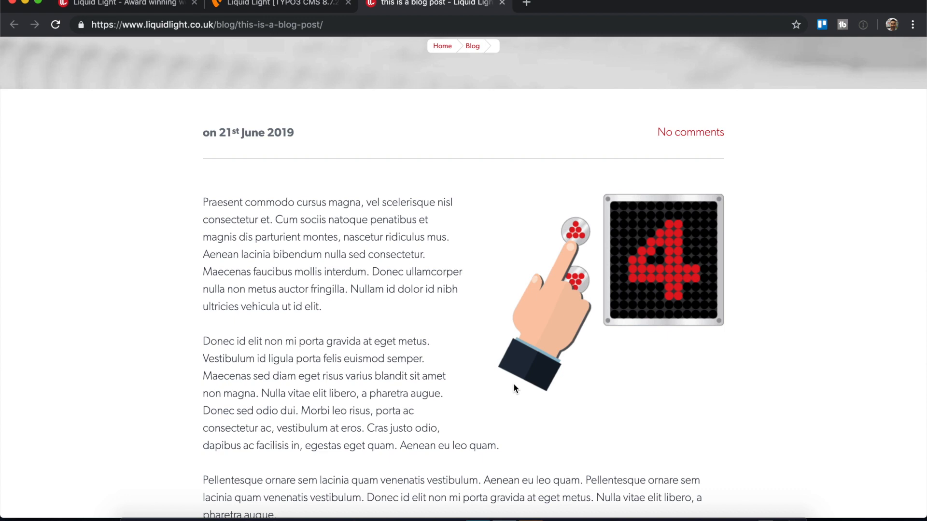
{"action": "mouse_move", "coordinate": [251, 216]}
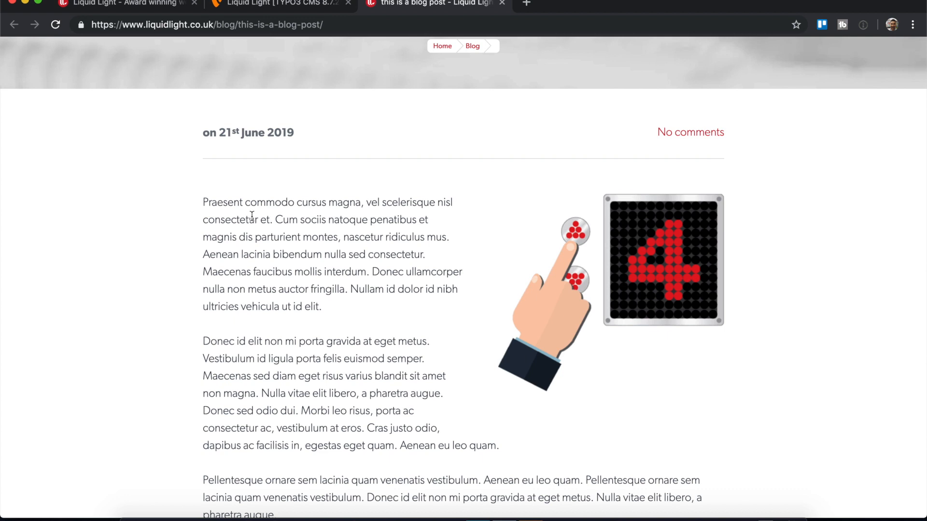
{"action": "scroll", "scroll_direction": "down", "scroll_amount": 3}
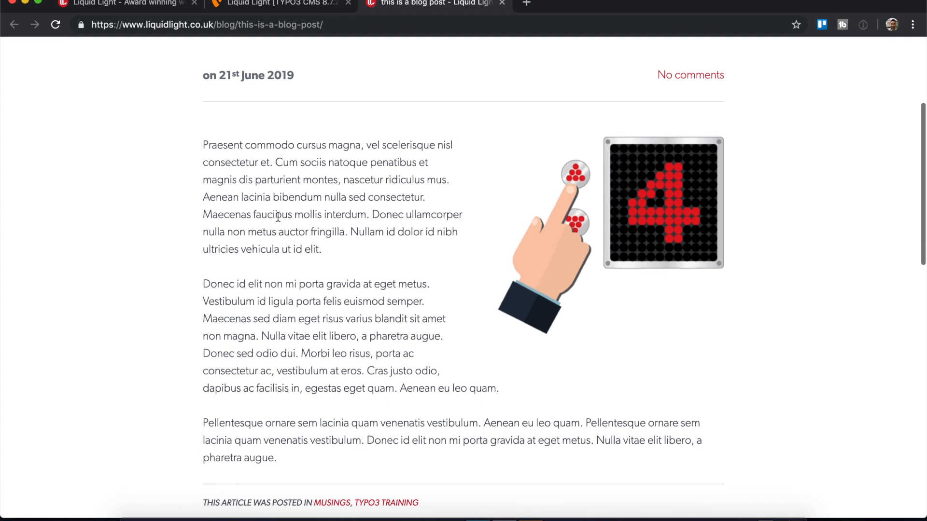
{"action": "scroll", "scroll_direction": "down", "scroll_amount": 3}
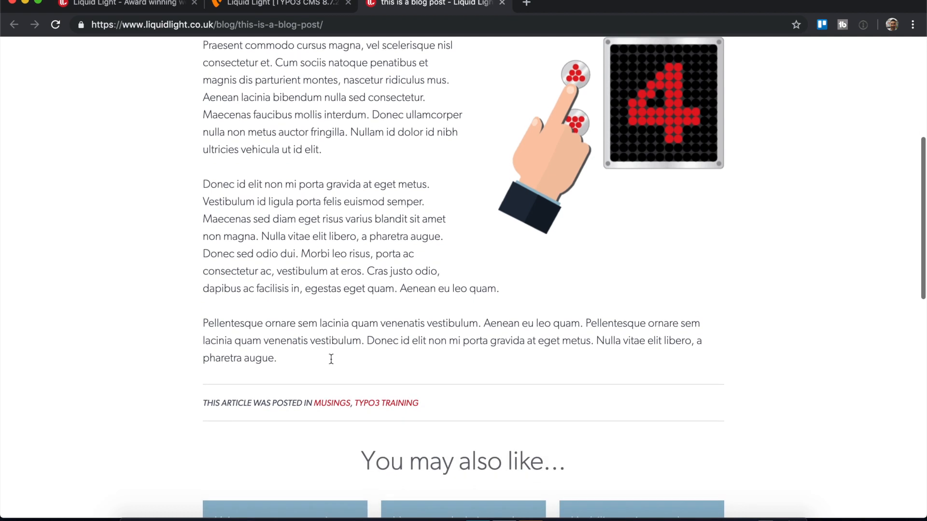
{"action": "scroll", "scroll_direction": "down", "scroll_amount": 3}
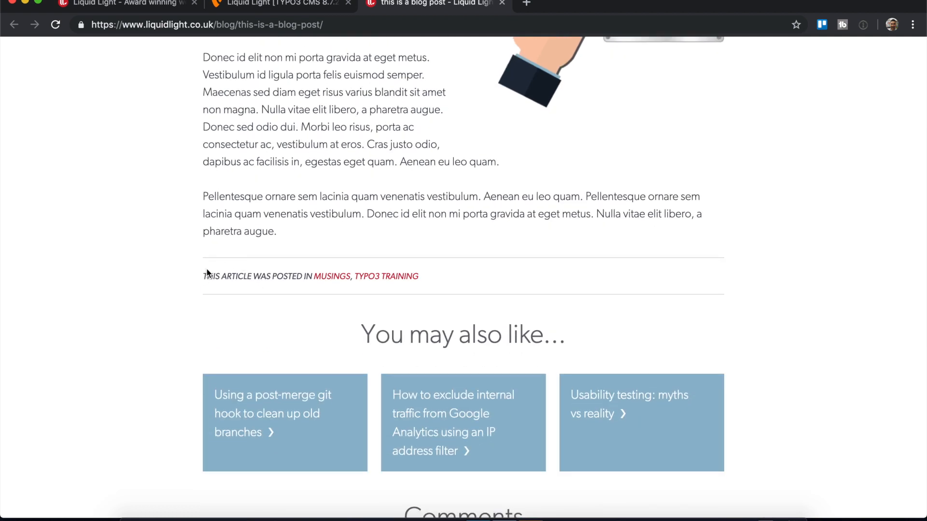
{"action": "mouse_move", "coordinate": [331, 281]}
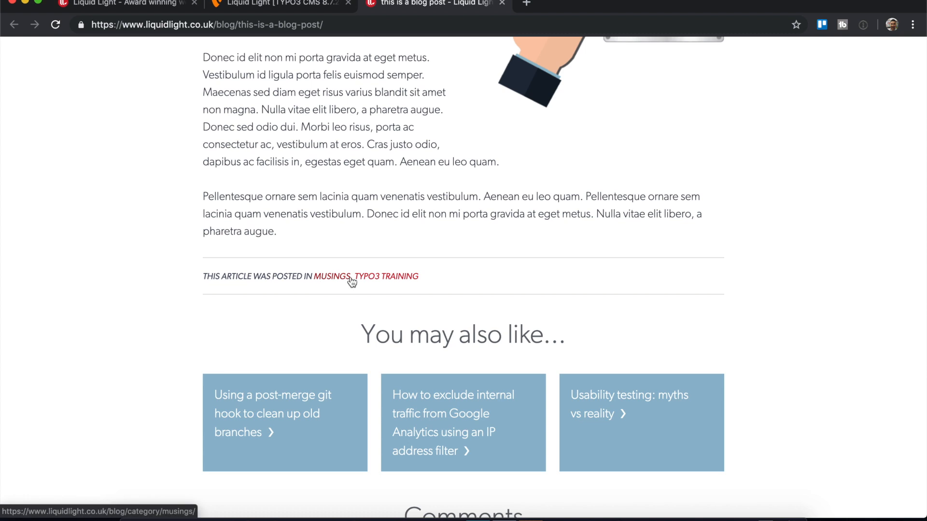
{"action": "mouse_move", "coordinate": [362, 277]}
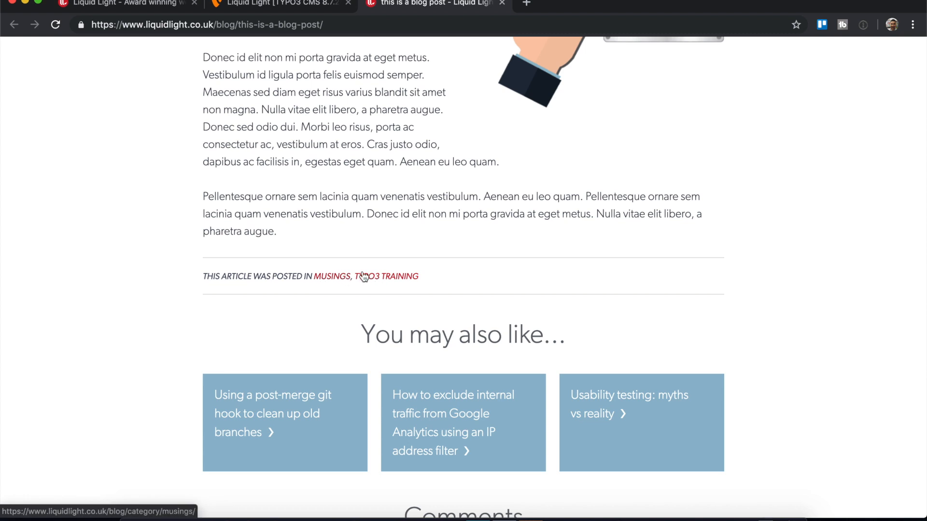
{"action": "scroll", "scroll_direction": "down", "scroll_amount": 3}
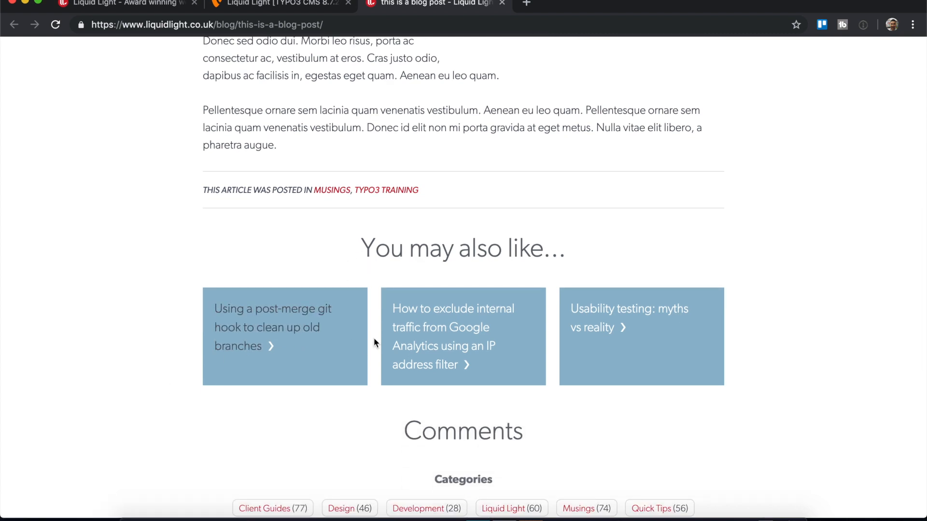
{"action": "mouse_move", "coordinate": [470, 327]}
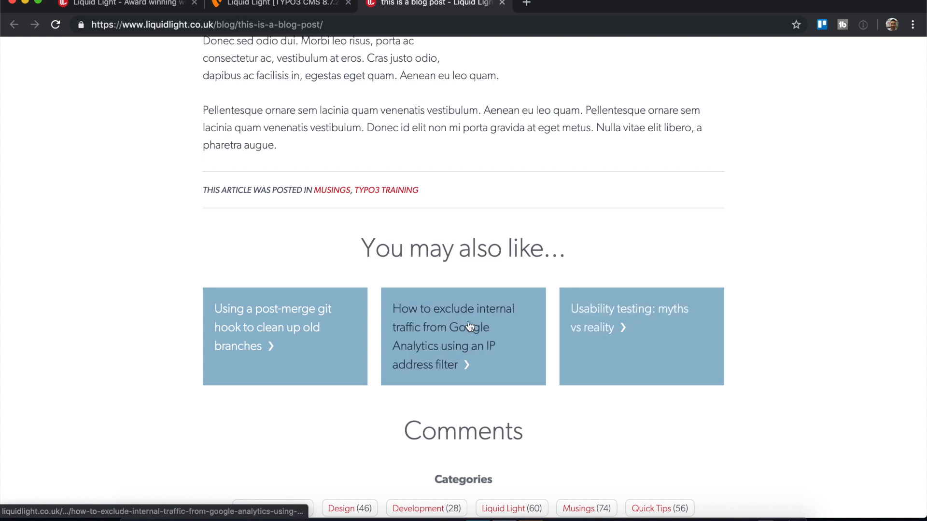
{"action": "scroll", "scroll_direction": "up", "scroll_amount": 3}
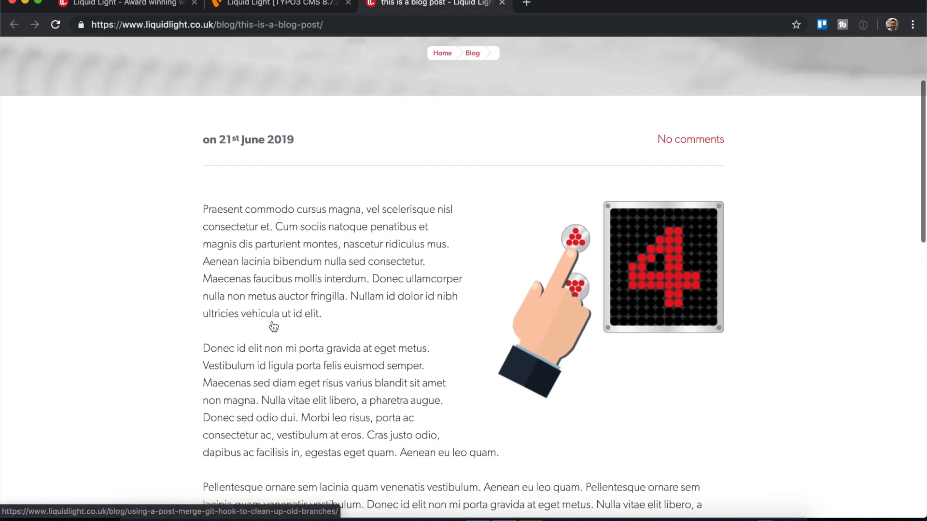
{"action": "scroll", "scroll_direction": "up", "scroll_amount": 3}
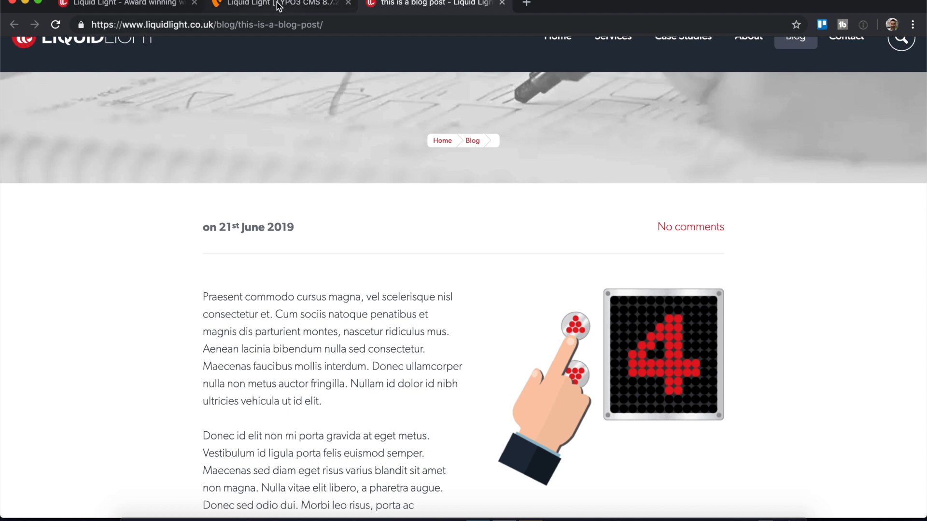
Return to the backend and close the editor, back to the 268-record Blog list.
{"action": "left_click", "coordinate": [278, 4]}
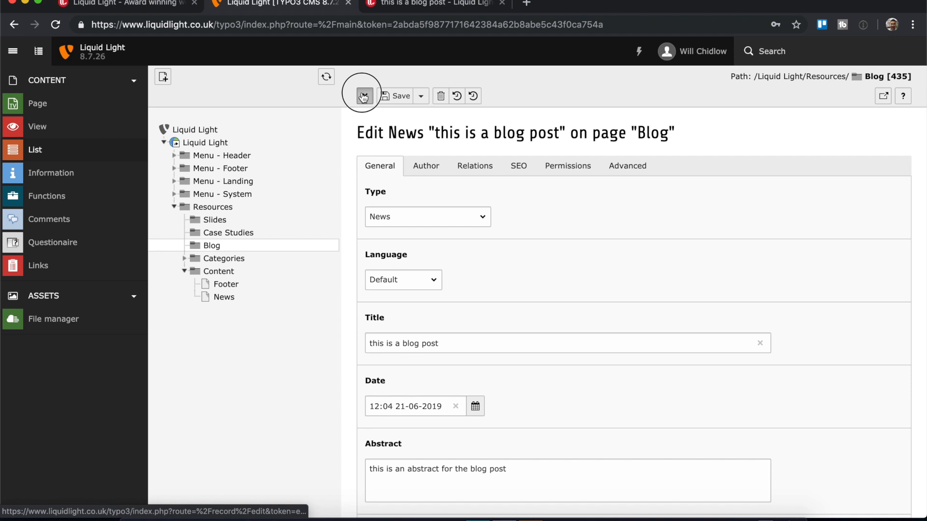
{"action": "left_click", "coordinate": [363, 95]}
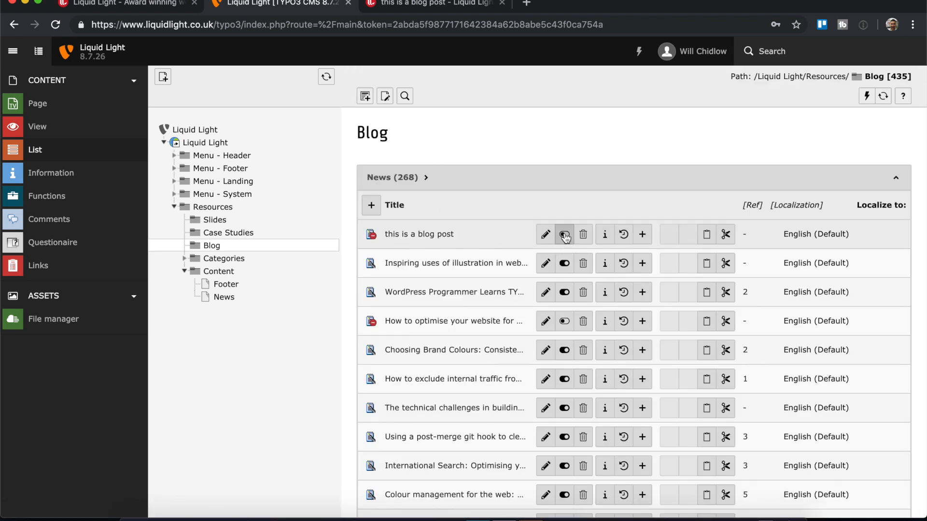
{"action": "mouse_move", "coordinate": [563, 234]}
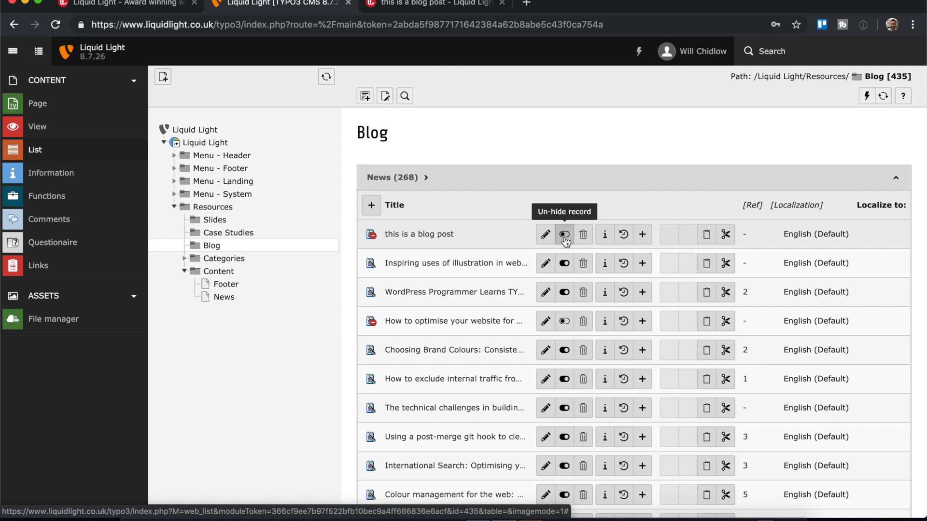